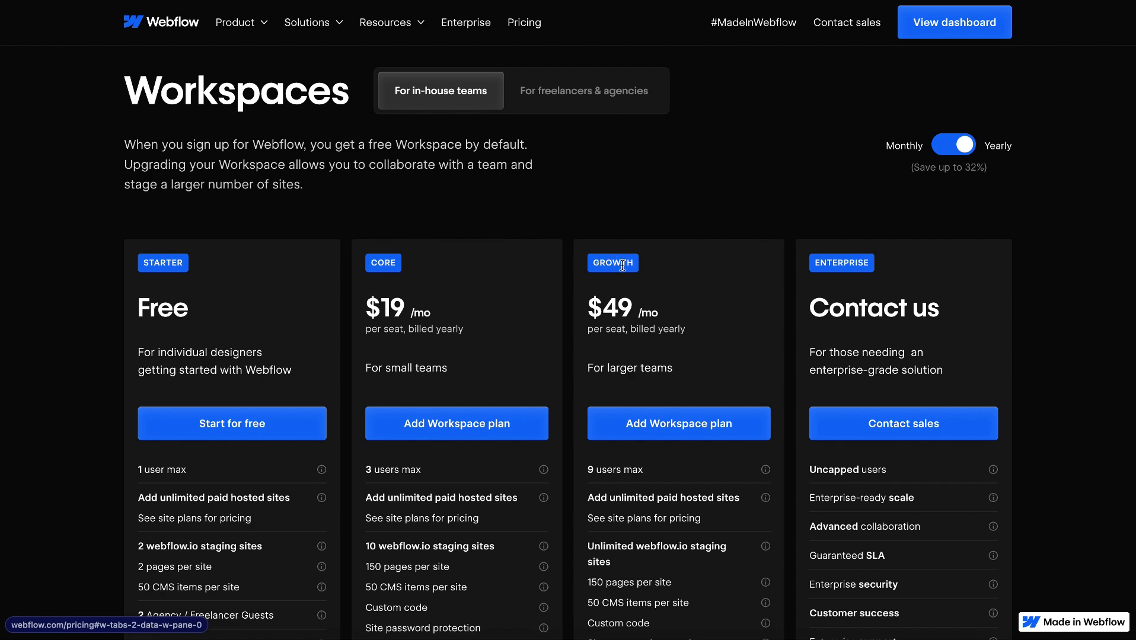
# Show the Workspace pricing plans for freelancers and agencies.
pyautogui.click(583, 89)
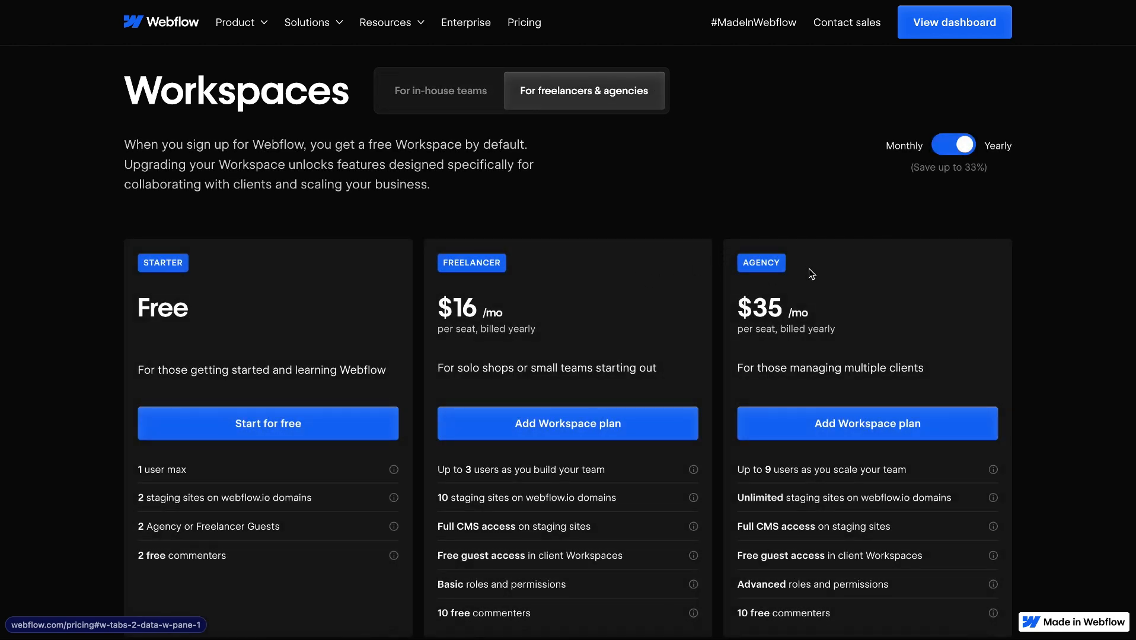
pyautogui.click(953, 144)
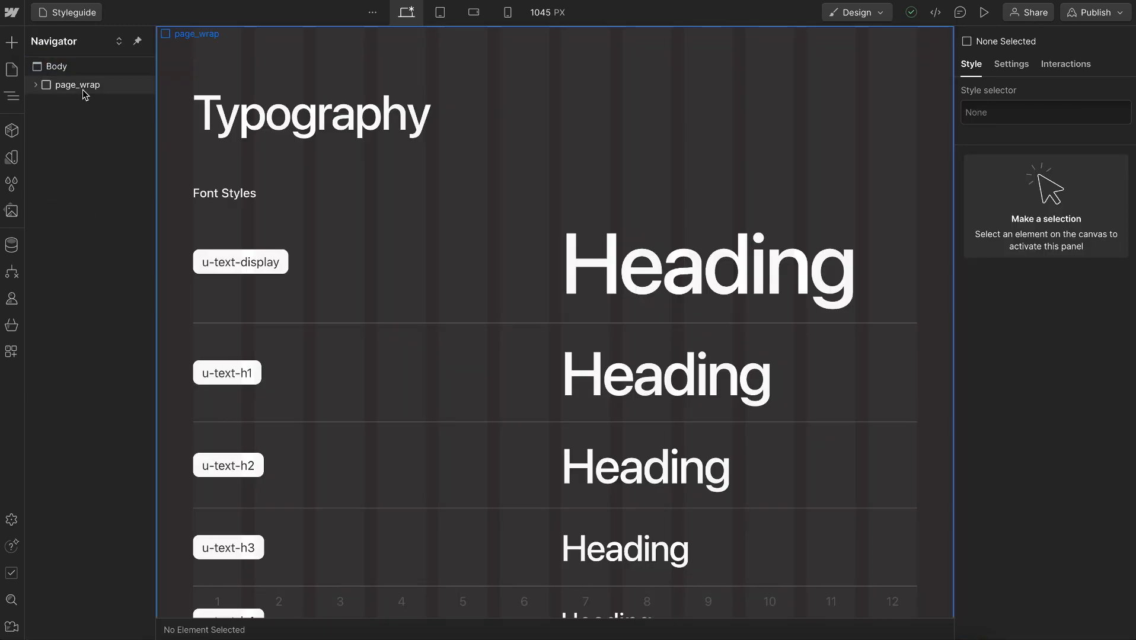
# Select the page_wrap wrapper and create a component from it named 'Page Wrap'.
pyautogui.click(12, 131)
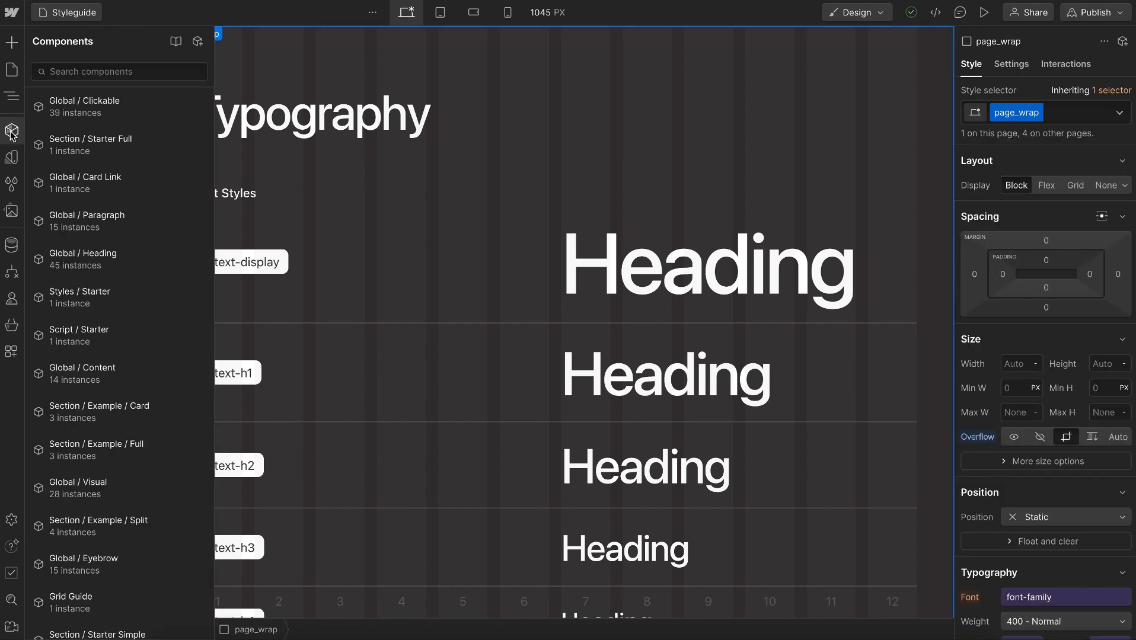
pyautogui.click(197, 42)
pyautogui.write('Page Wrap')
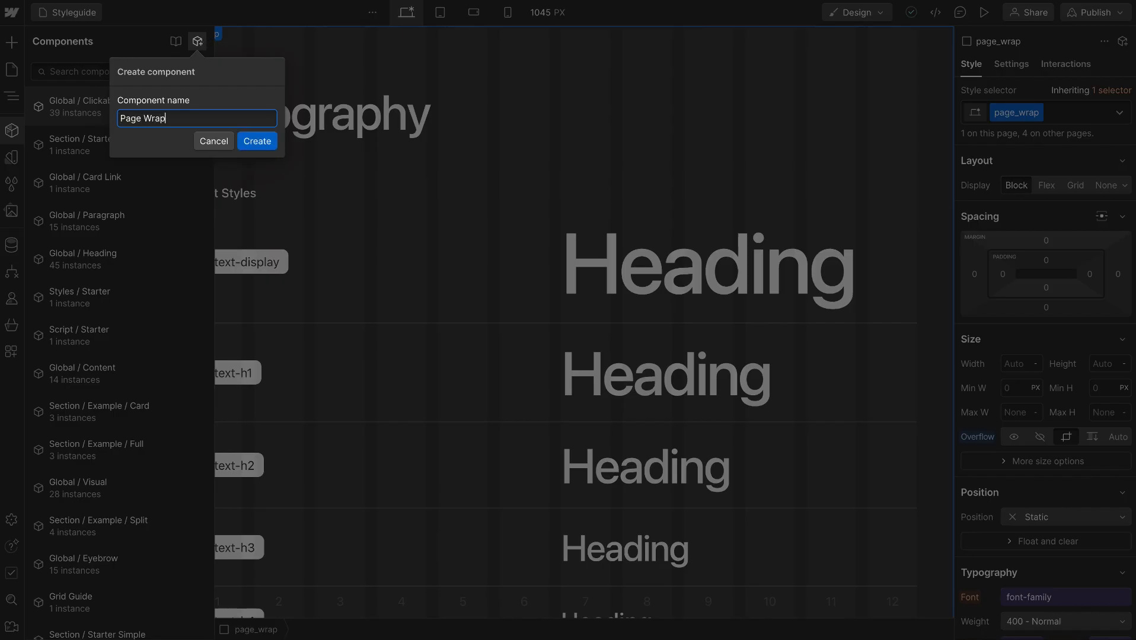
pyautogui.click(256, 140)
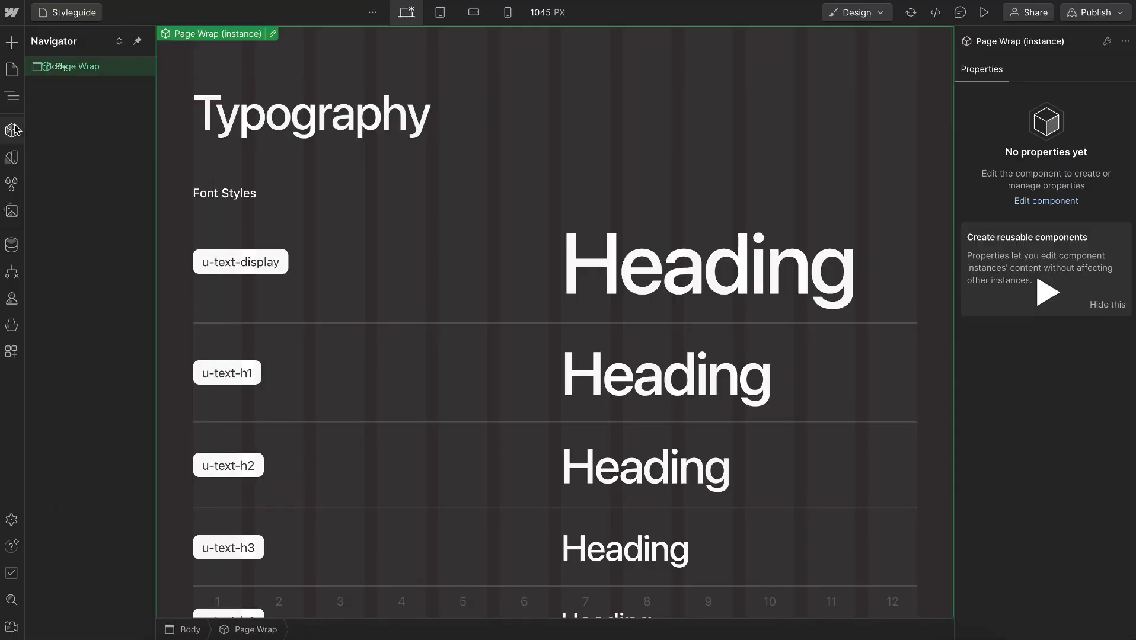
# Share the Lumos V2 library updates, including Page Wrap, with the Workspace.
pyautogui.click(12, 130)
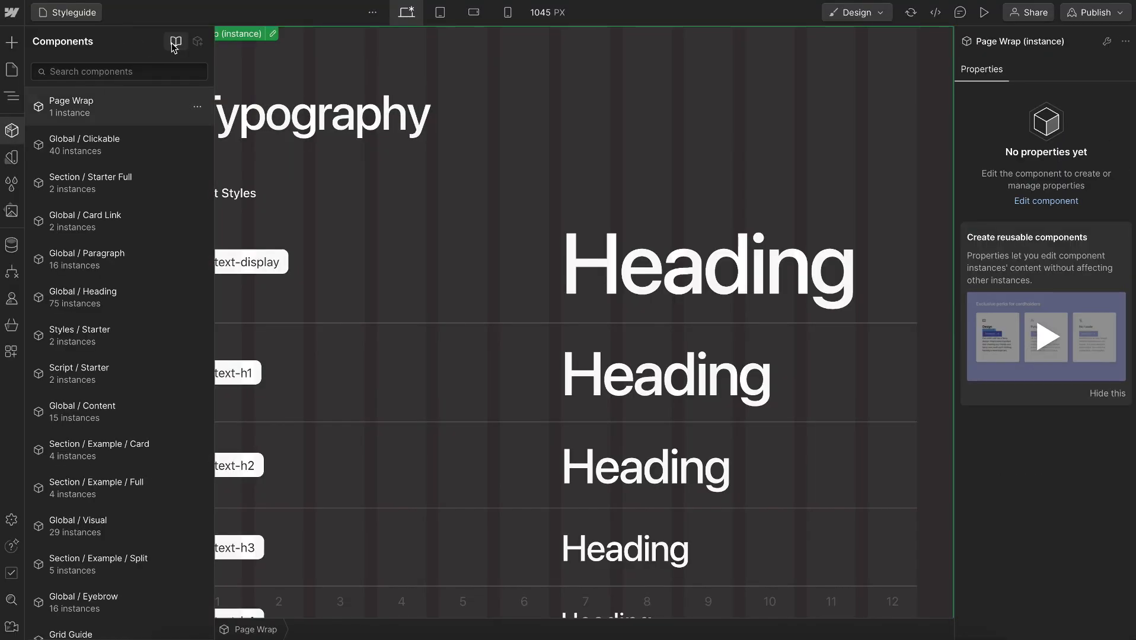
pyautogui.click(176, 41)
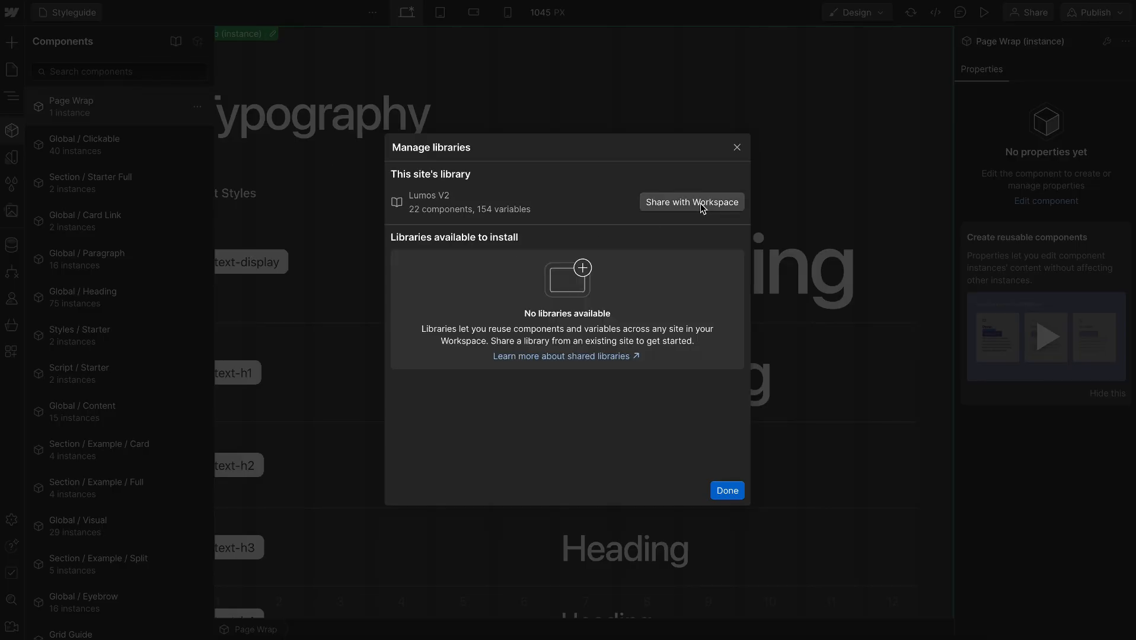
pyautogui.click(691, 202)
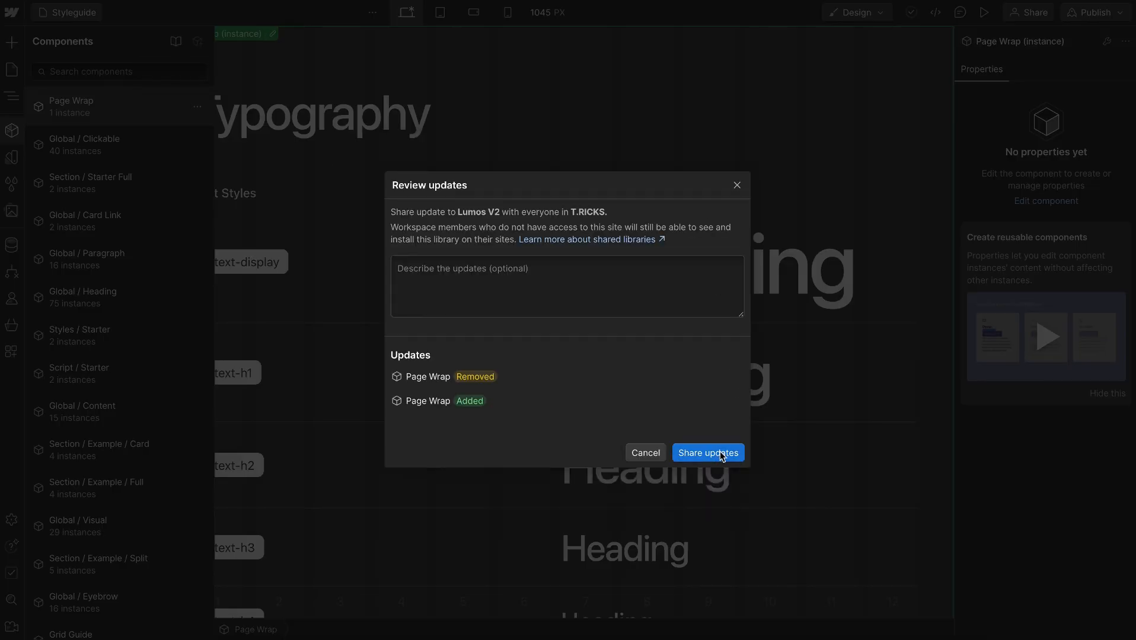
pyautogui.click(706, 453)
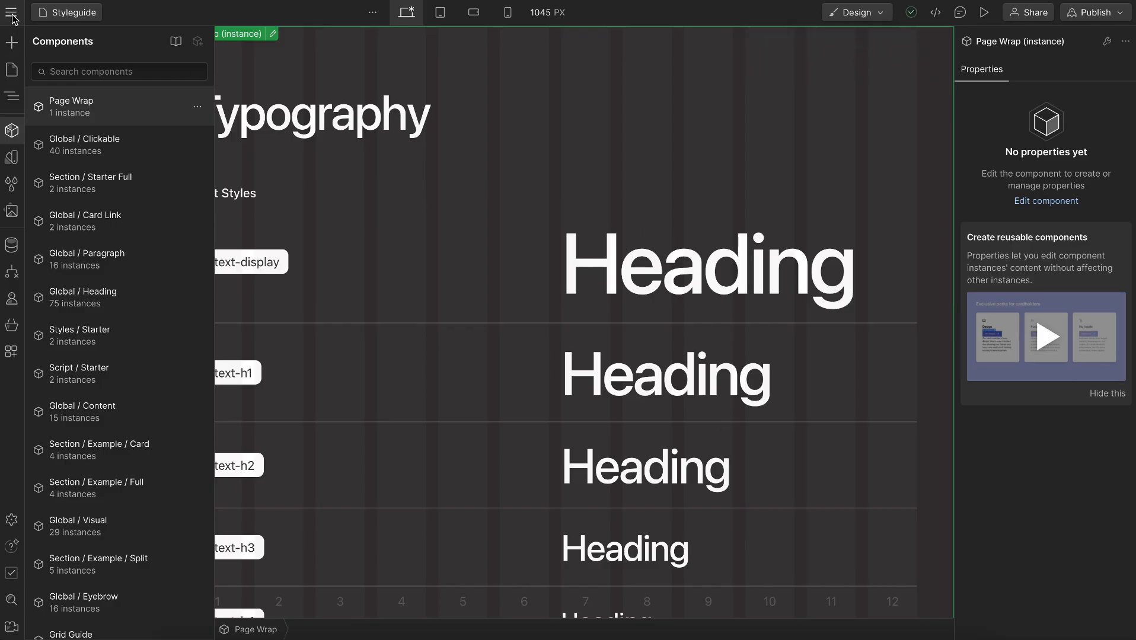
# Go to the Webflow Dashboard and launch Older Project in the Designer.
pyautogui.click(10, 12)
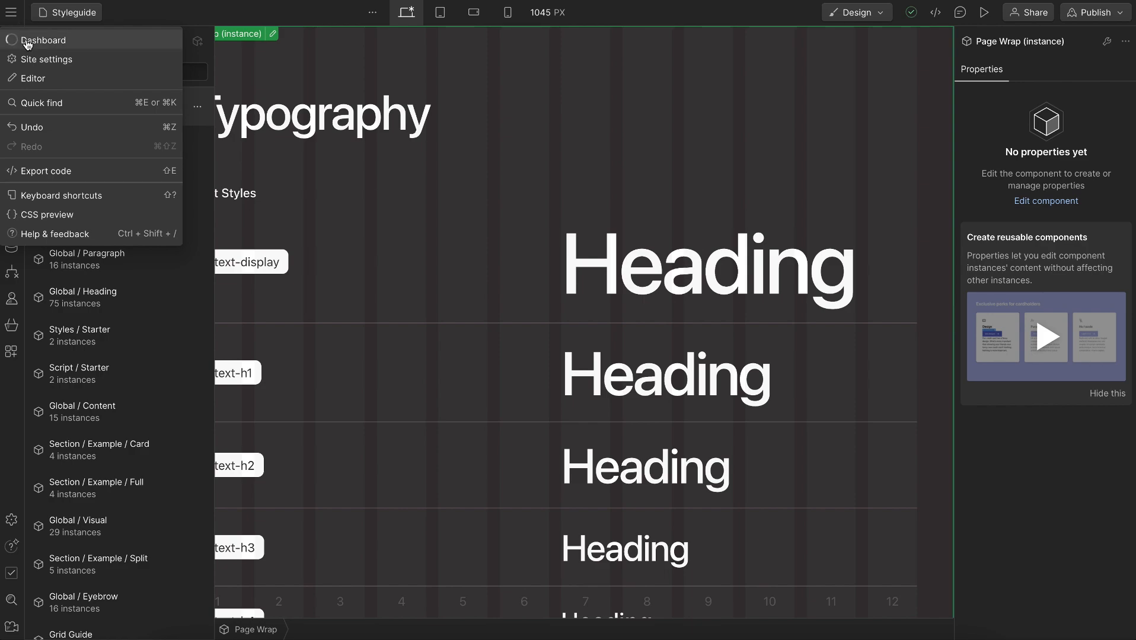
pyautogui.click(44, 39)
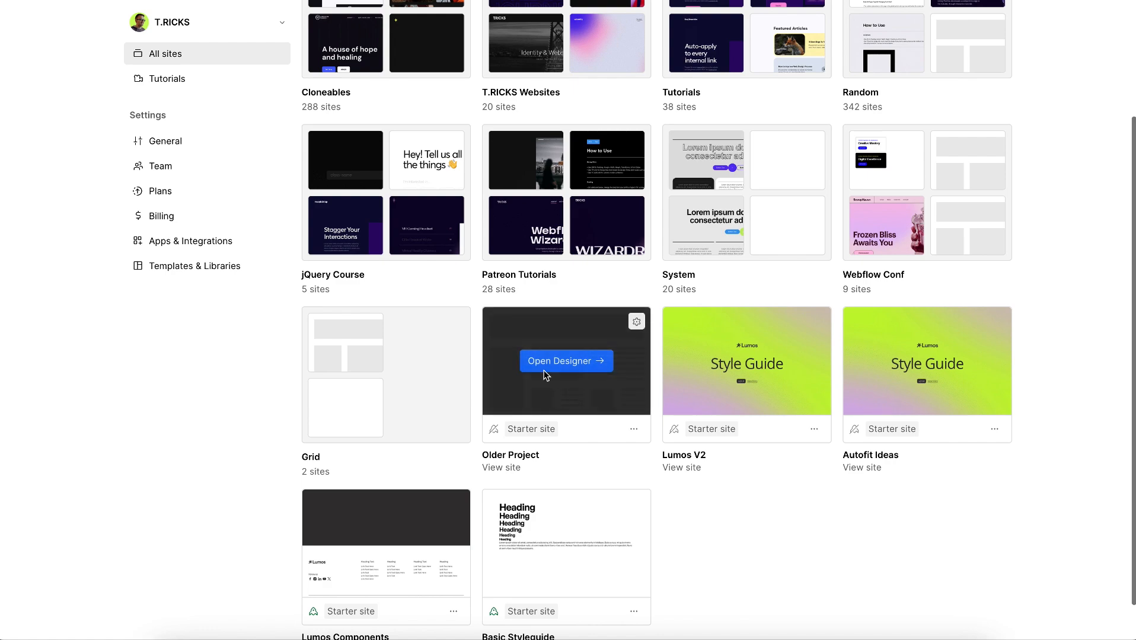
pyautogui.click(566, 361)
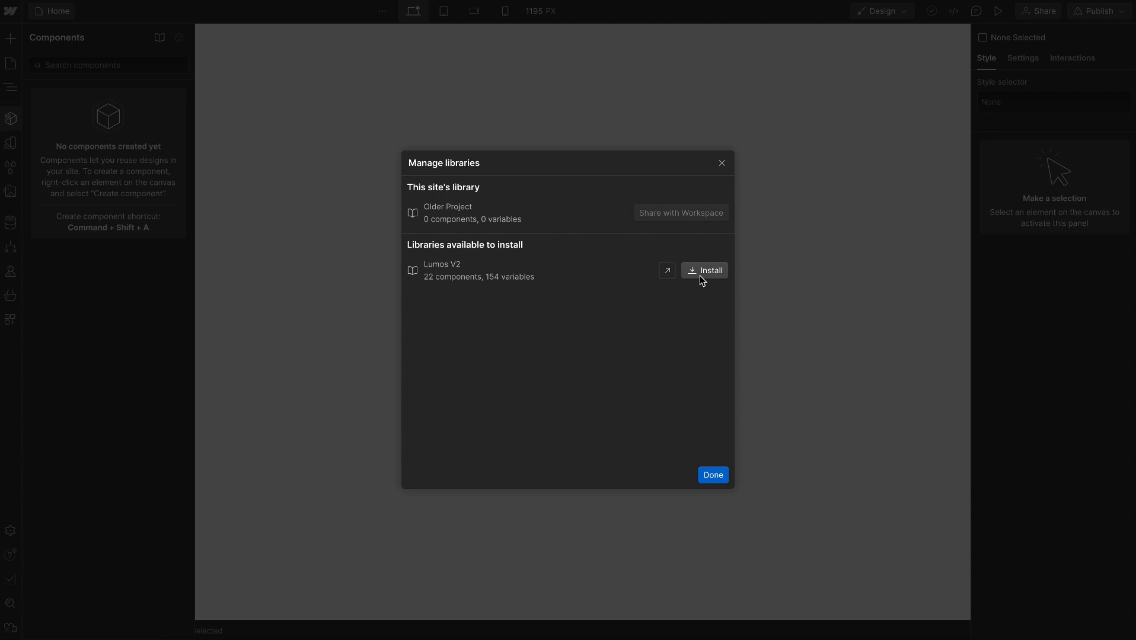
# Install the shared Lumos V2 library on Older Project and close library settings.
pyautogui.click(704, 270)
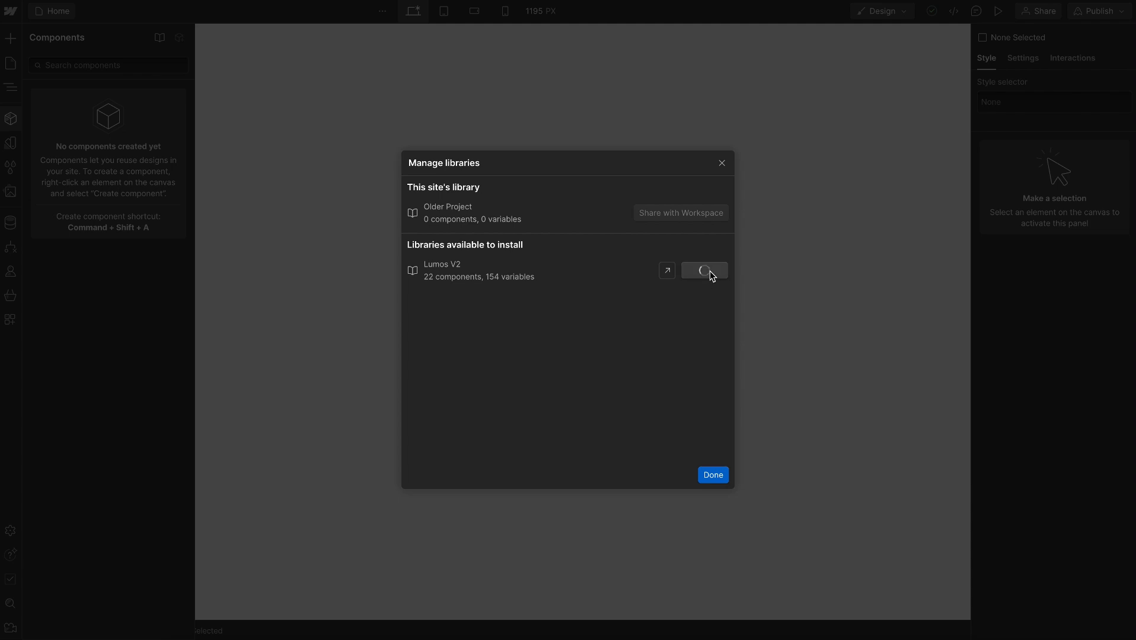
pyautogui.click(702, 270)
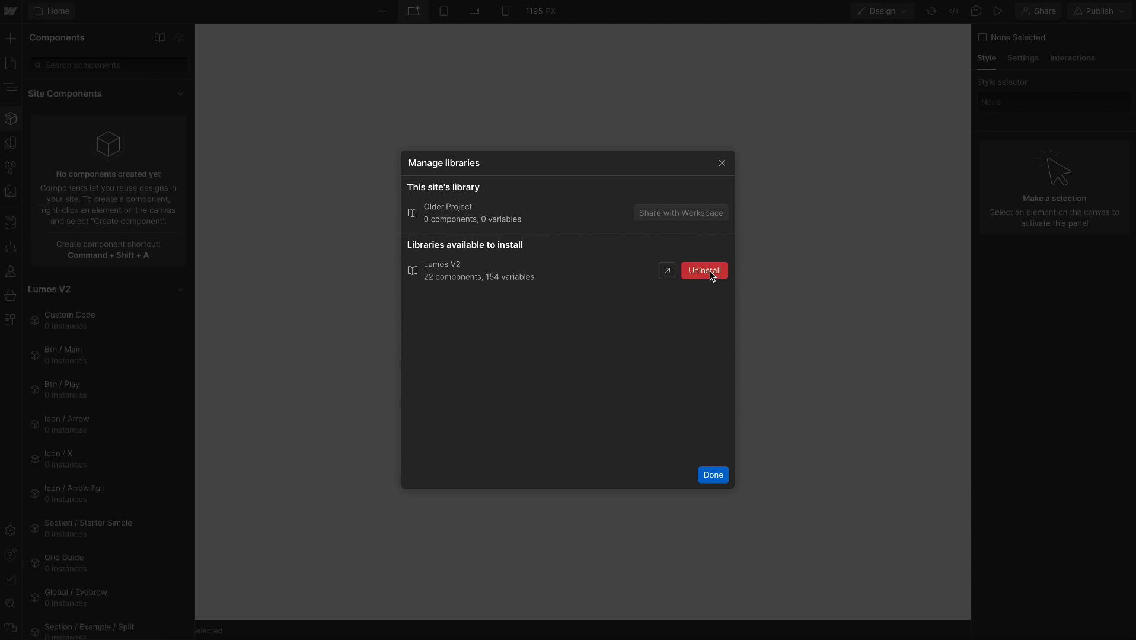
pyautogui.click(711, 475)
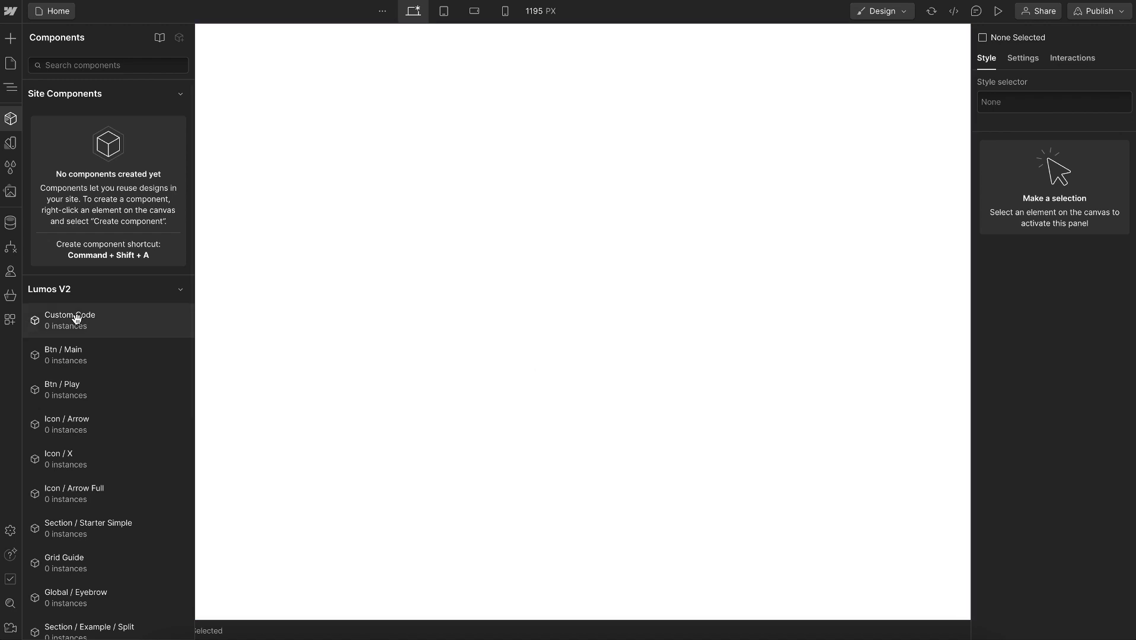
pyautogui.moveTo(101, 441)
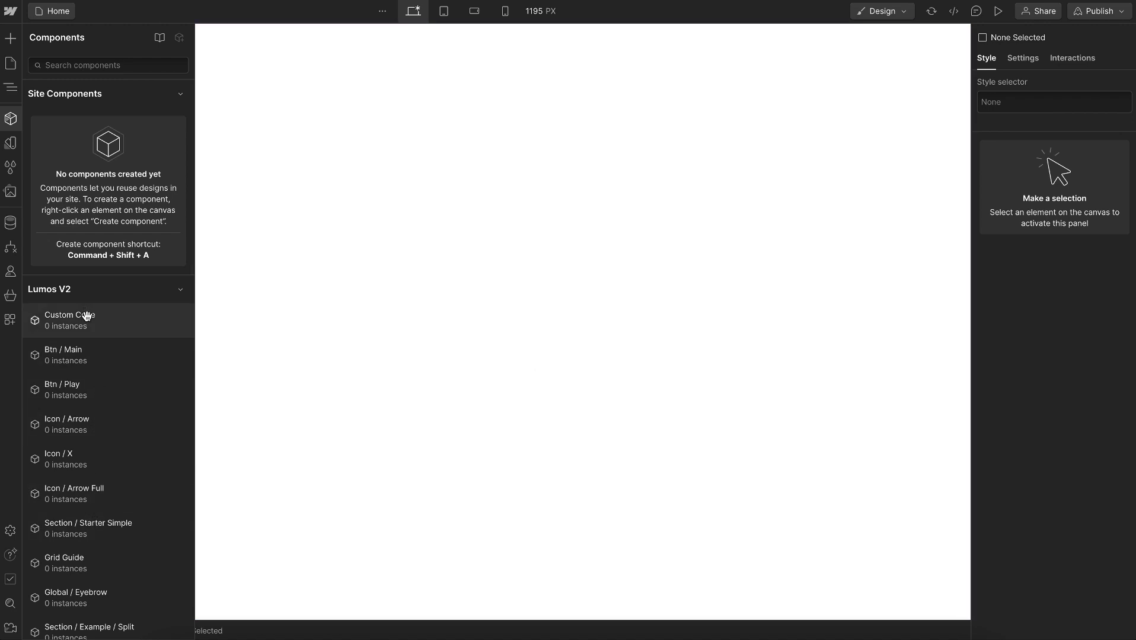
# Check the empty Site variables, then view the Lumos V2 read-only variables.
pyautogui.click(10, 142)
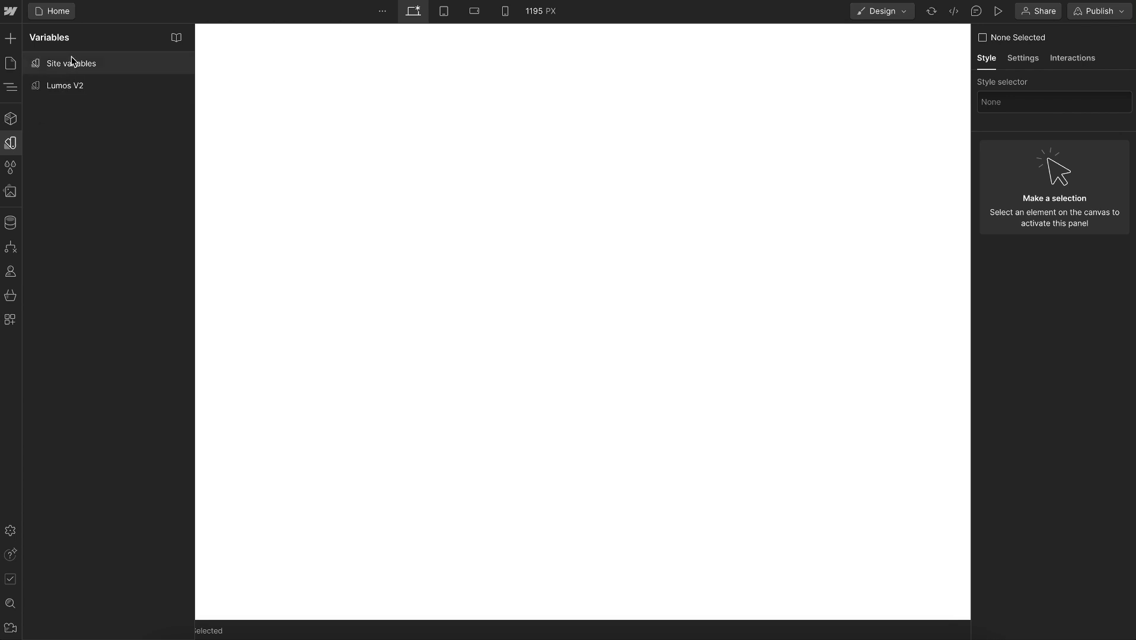
pyautogui.click(71, 63)
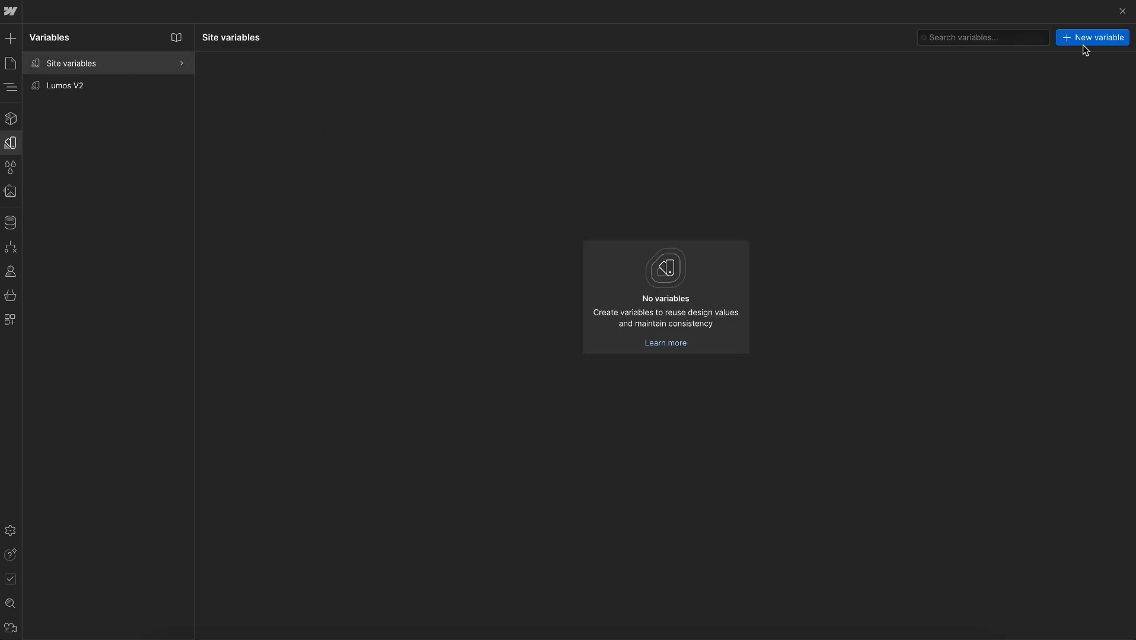
pyautogui.moveTo(250, 77)
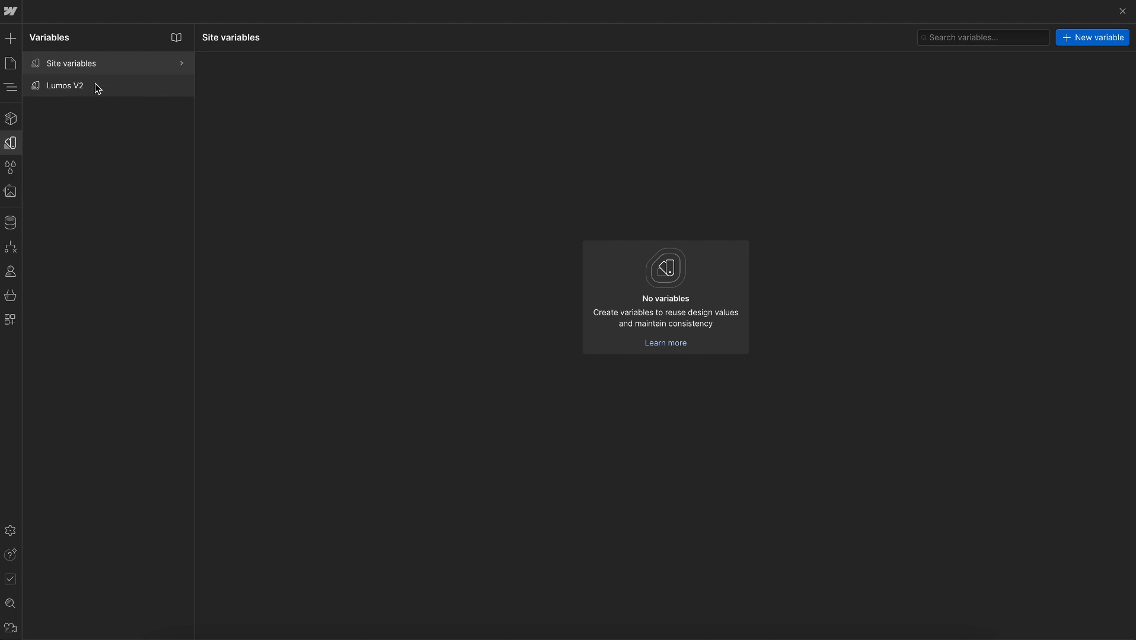
pyautogui.click(64, 86)
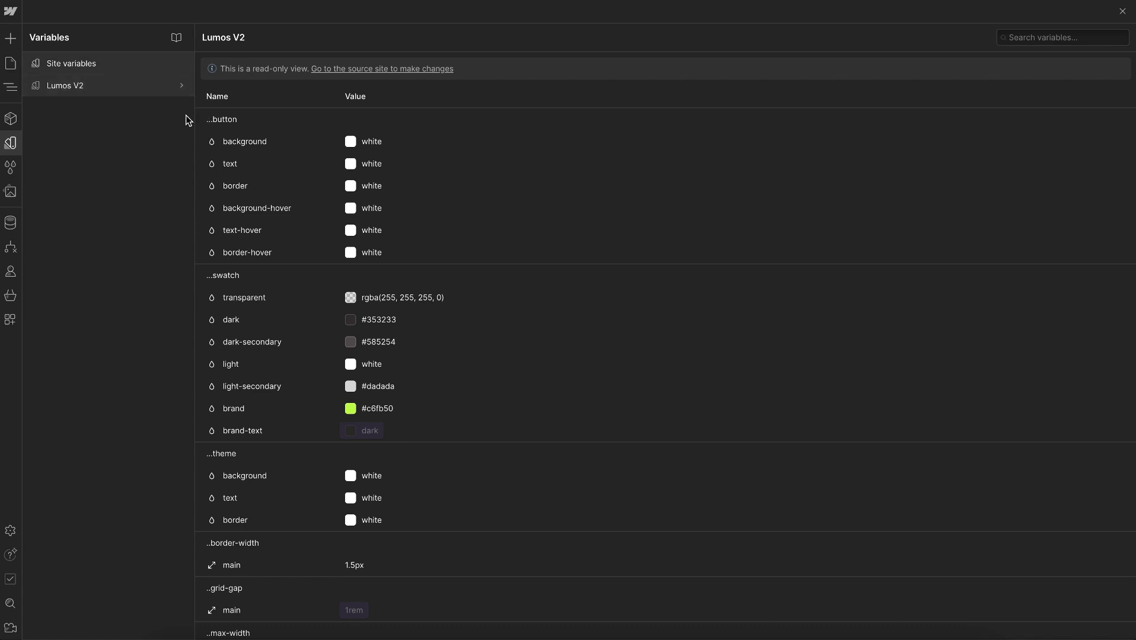
pyautogui.moveTo(274, 236)
pyautogui.write('page')
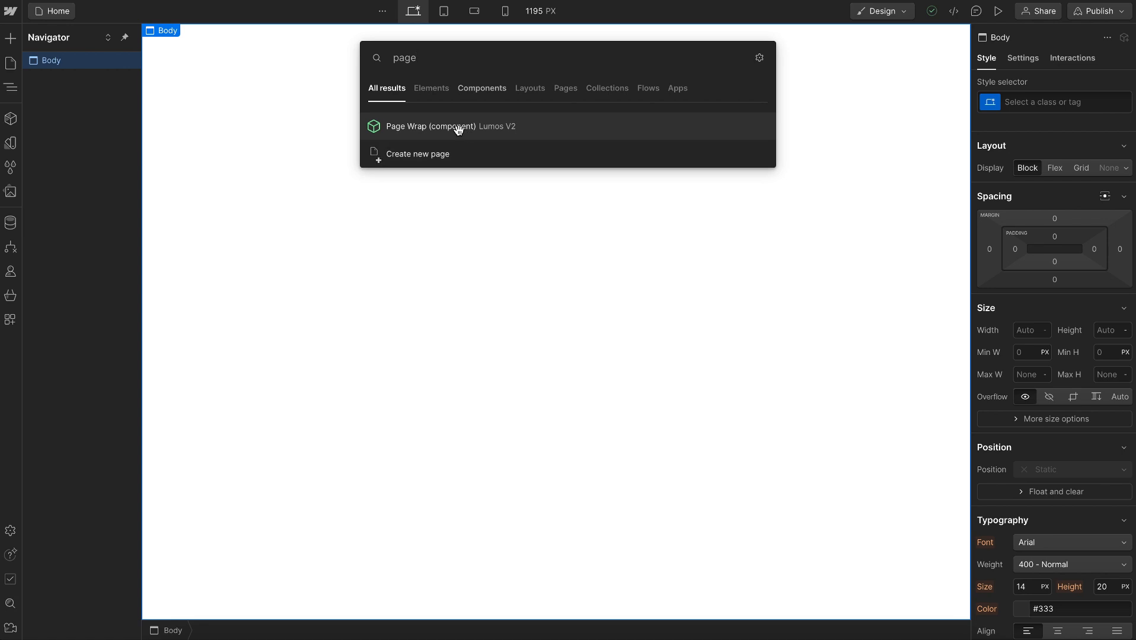
# Insert the Lumos V2 Page Wrap component on Home and scroll through its styleguide.
pyautogui.click(430, 126)
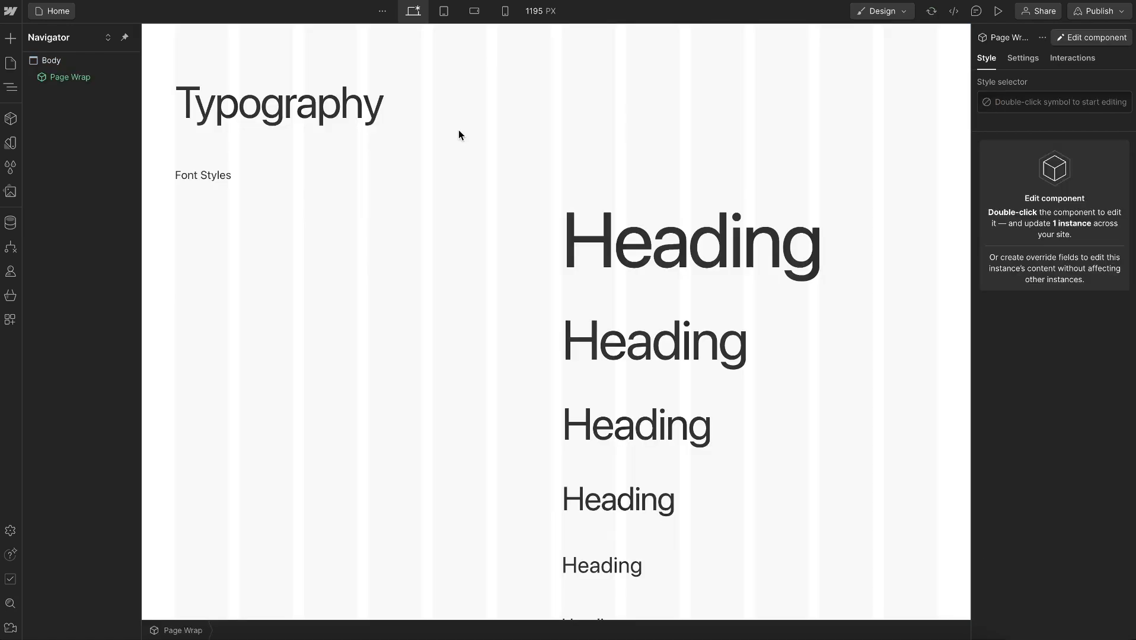
pyautogui.scroll(-3)
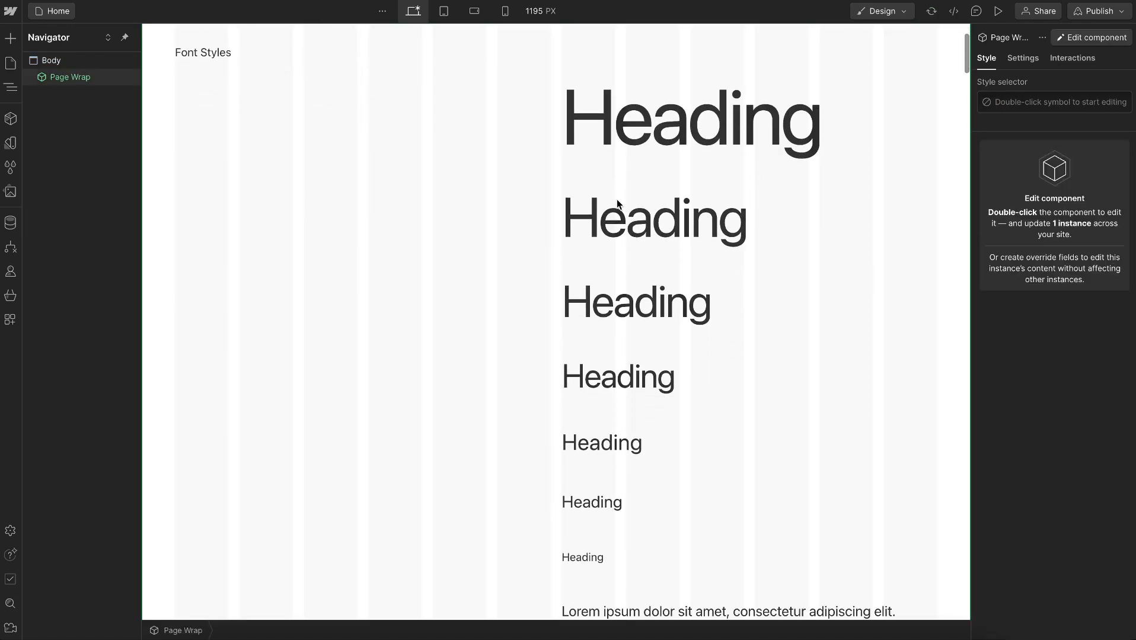
pyautogui.scroll(-3)
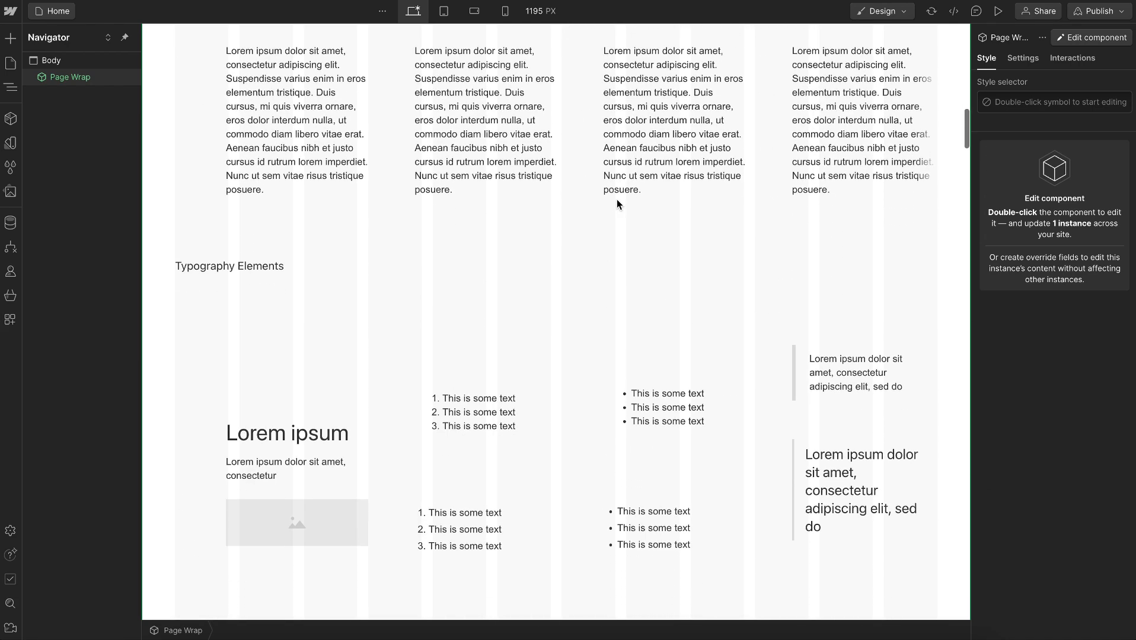
pyautogui.scroll(-3)
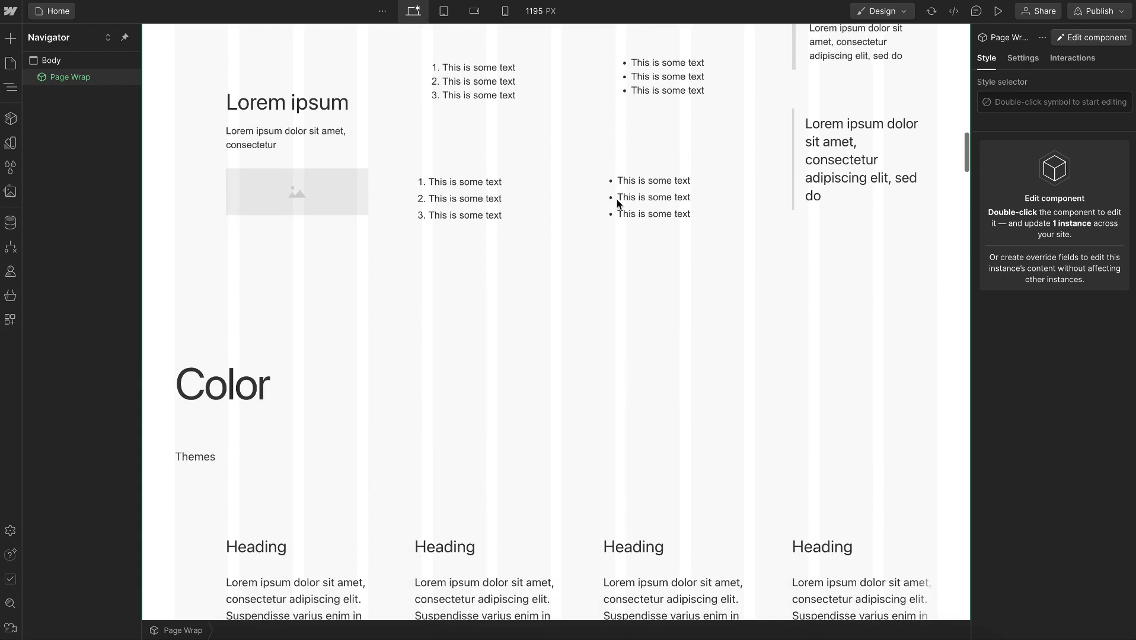
pyautogui.scroll(-3)
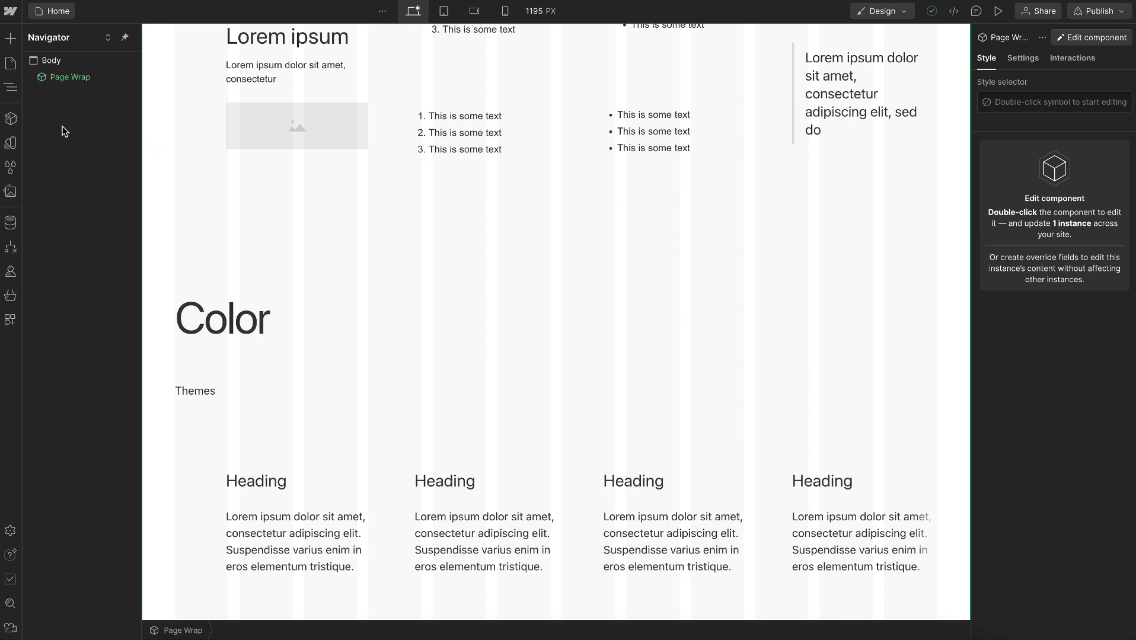
# Show the component list and bring up the Page Wrap instance's context menu.
pyautogui.click(10, 118)
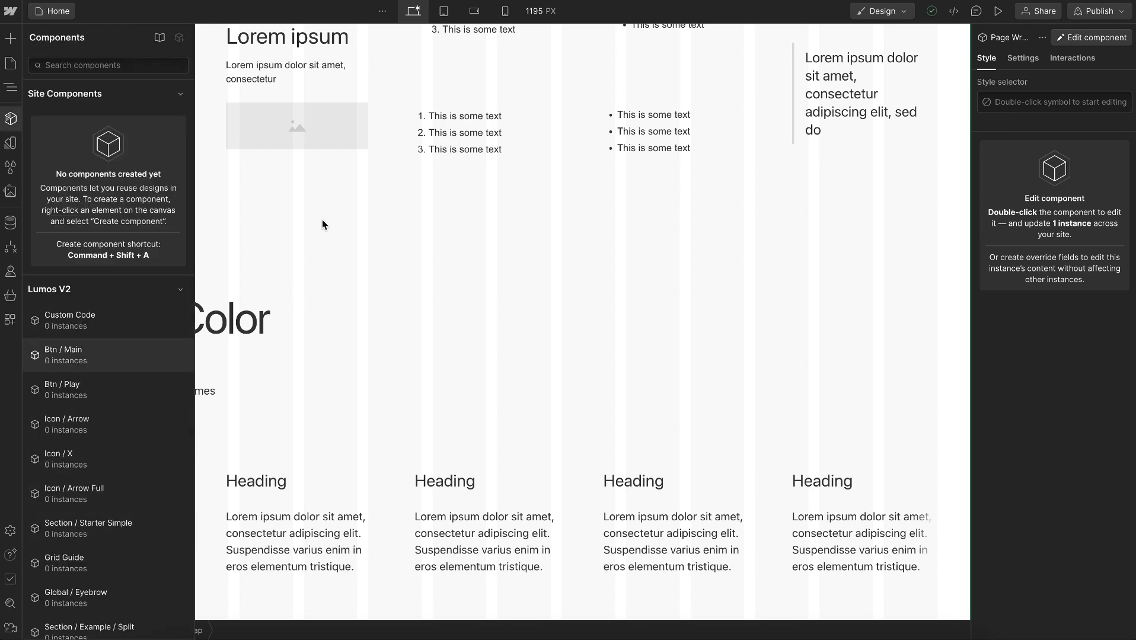
pyautogui.rightClick(322, 225)
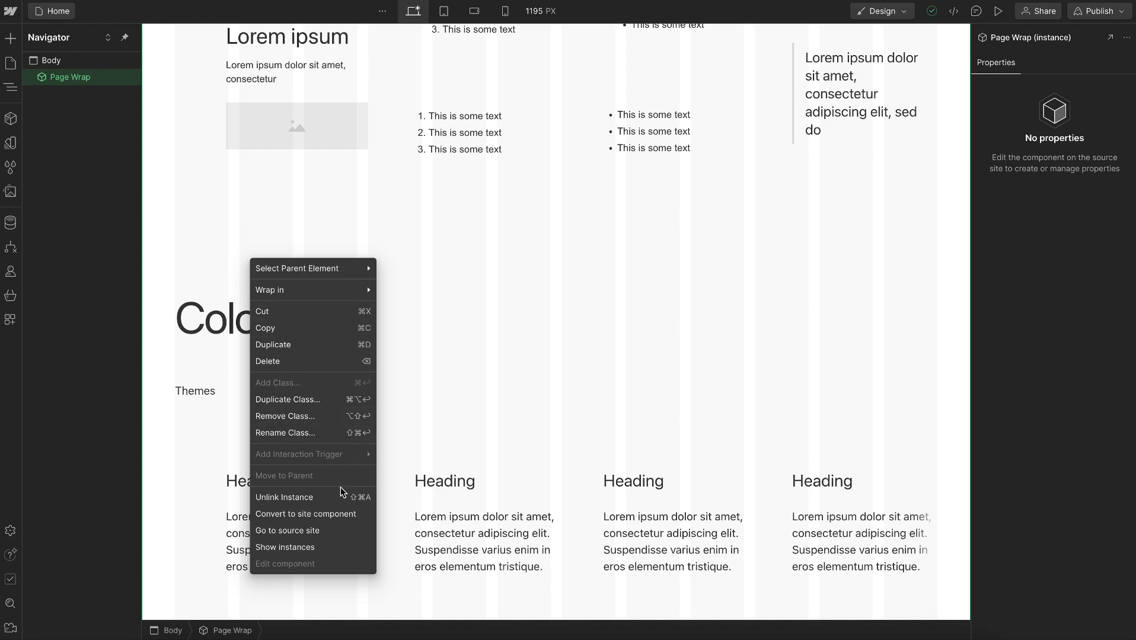
pyautogui.moveTo(300, 518)
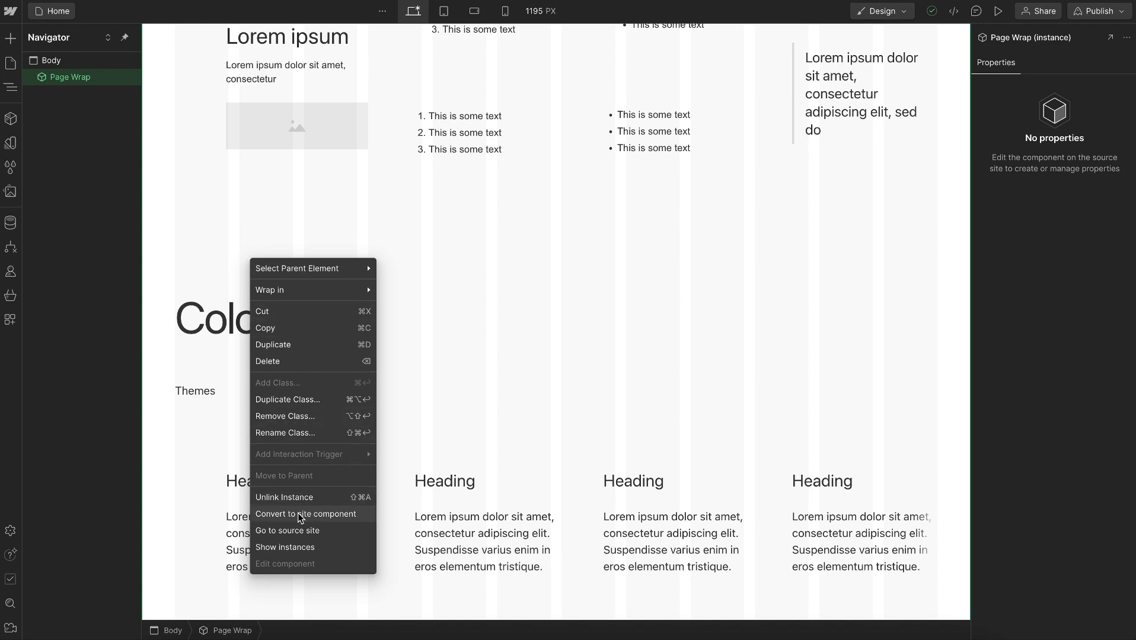
pyautogui.moveTo(326, 519)
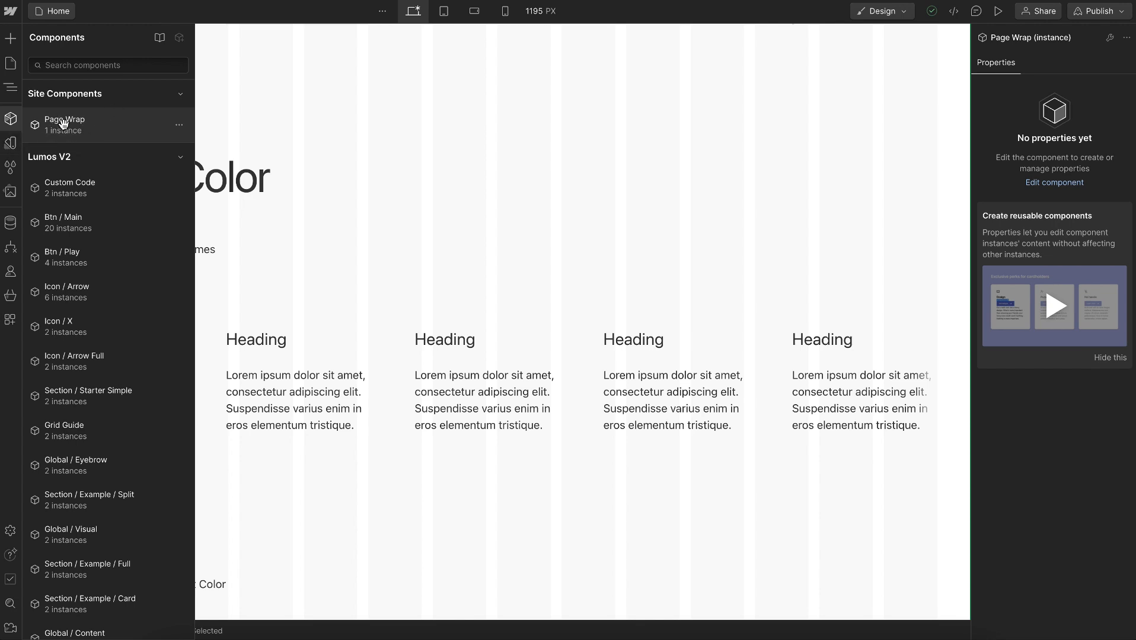
pyautogui.moveTo(79, 124)
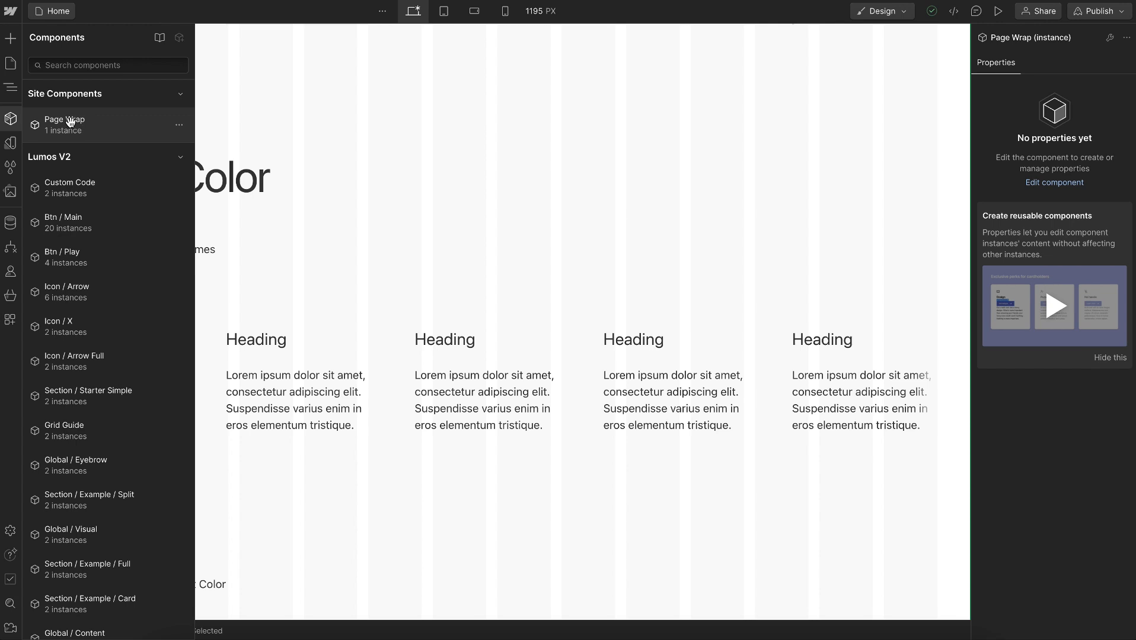
pyautogui.moveTo(167, 29)
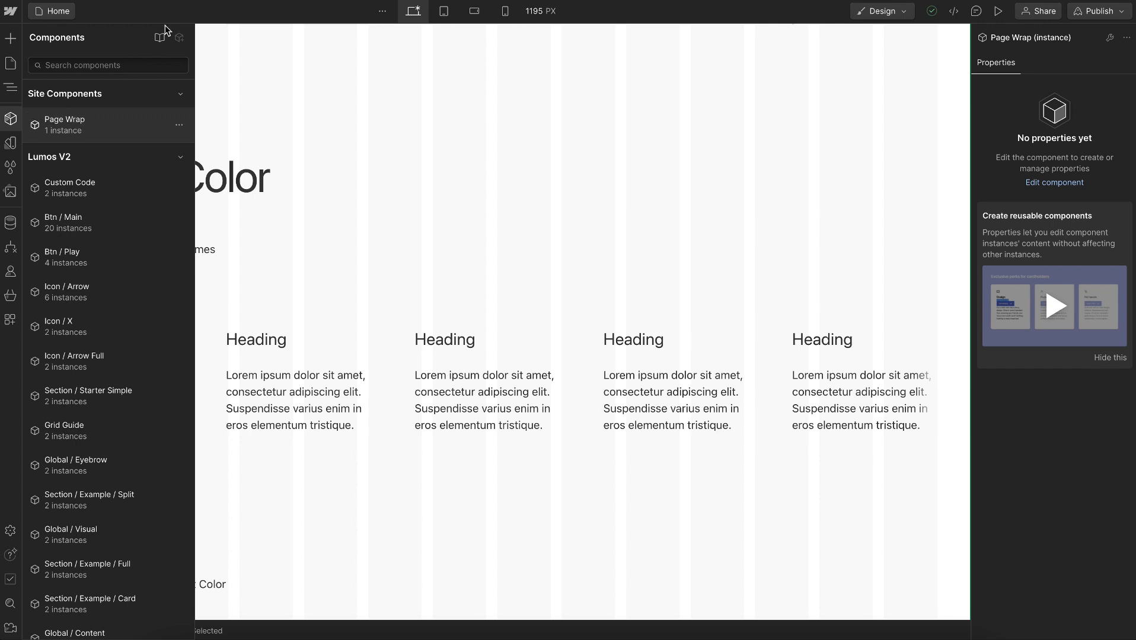
# Uninstall Lumos V2 from the site's libraries and confirm the removal.
pyautogui.click(159, 36)
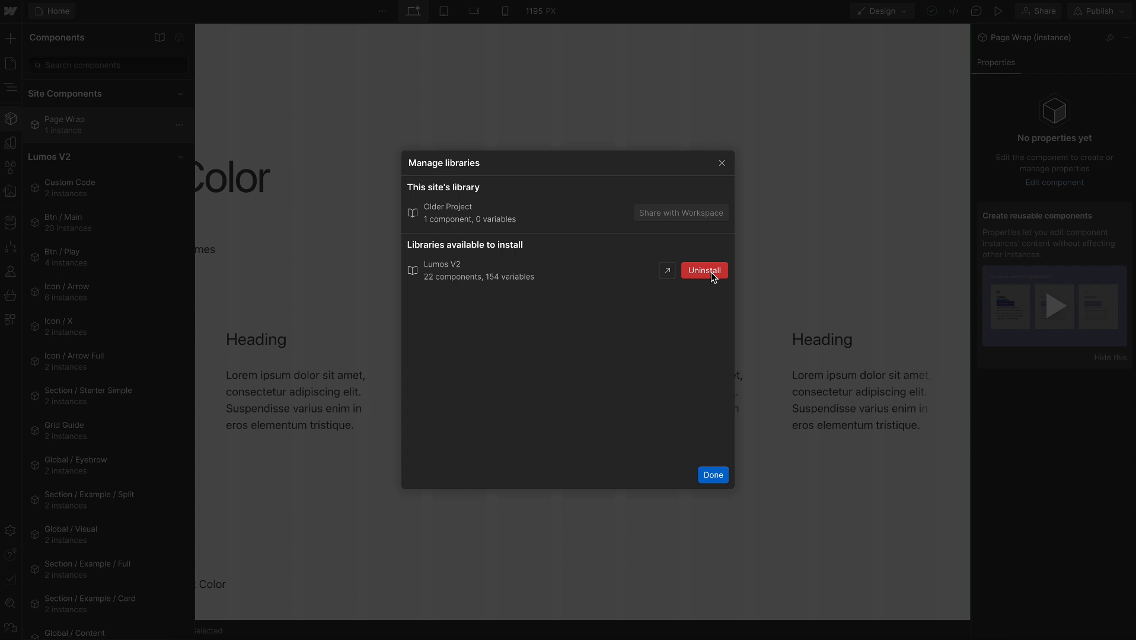
pyautogui.click(702, 270)
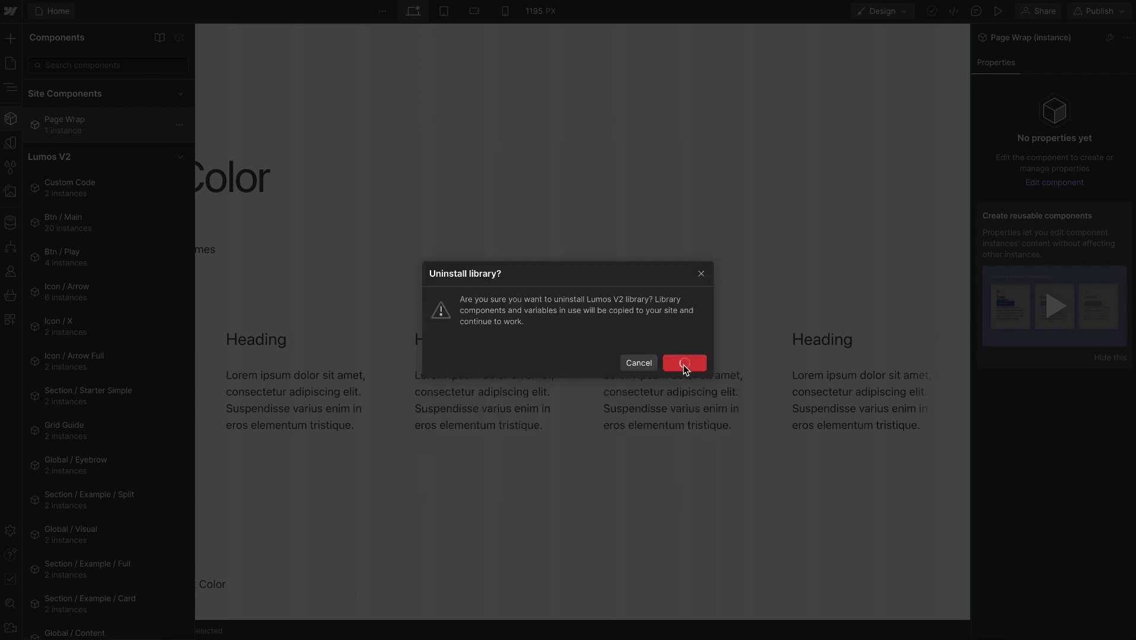
pyautogui.click(682, 363)
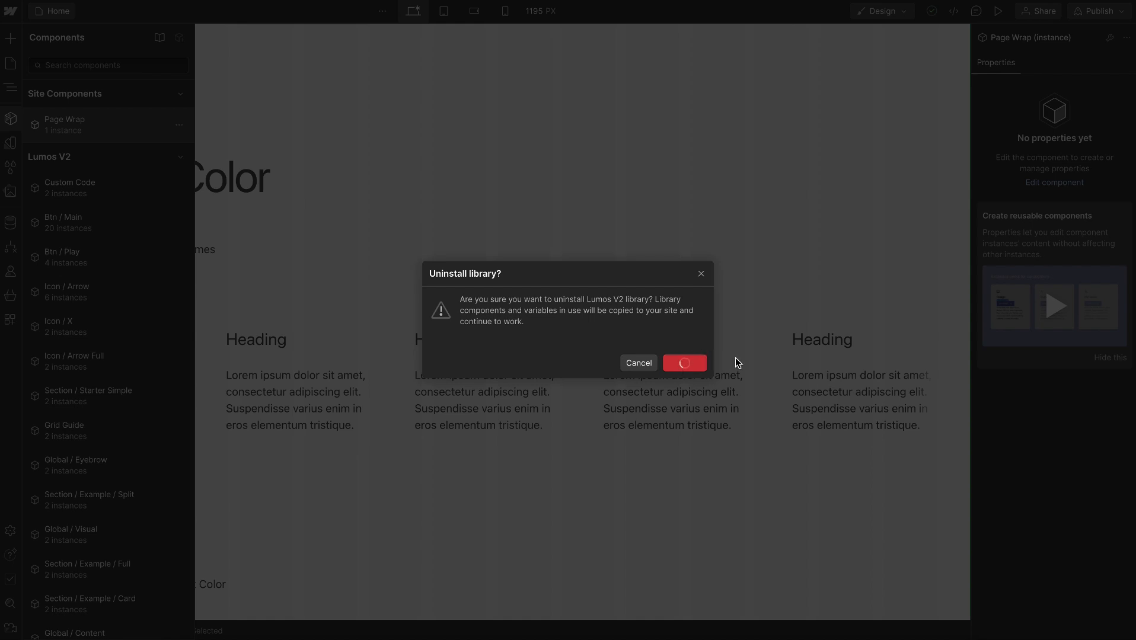
pyautogui.click(683, 363)
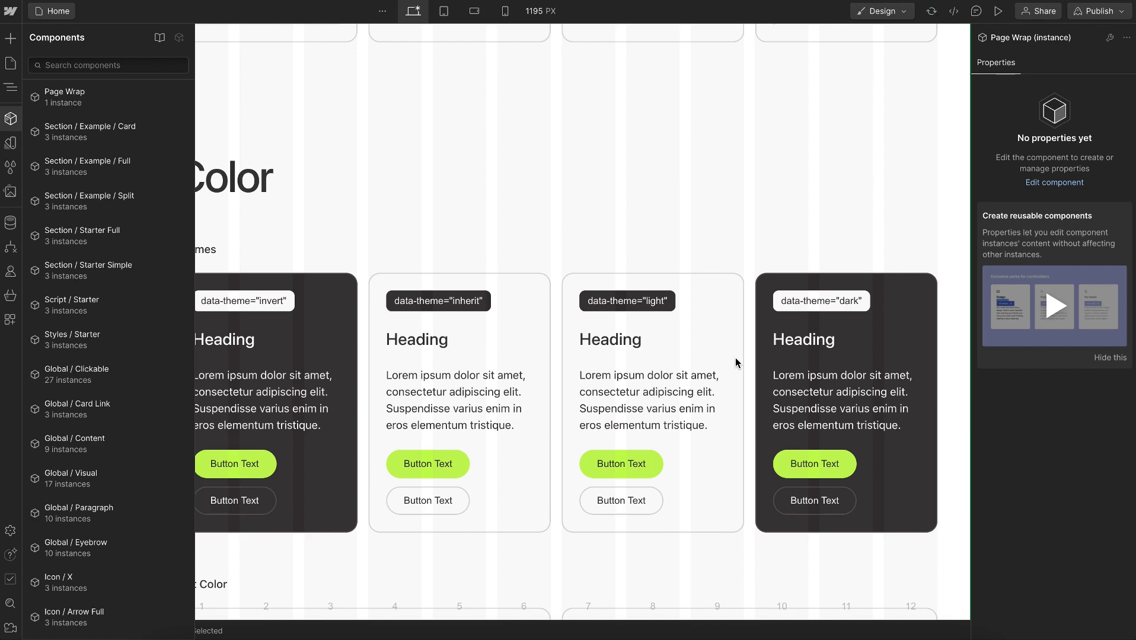
pyautogui.moveTo(544, 267)
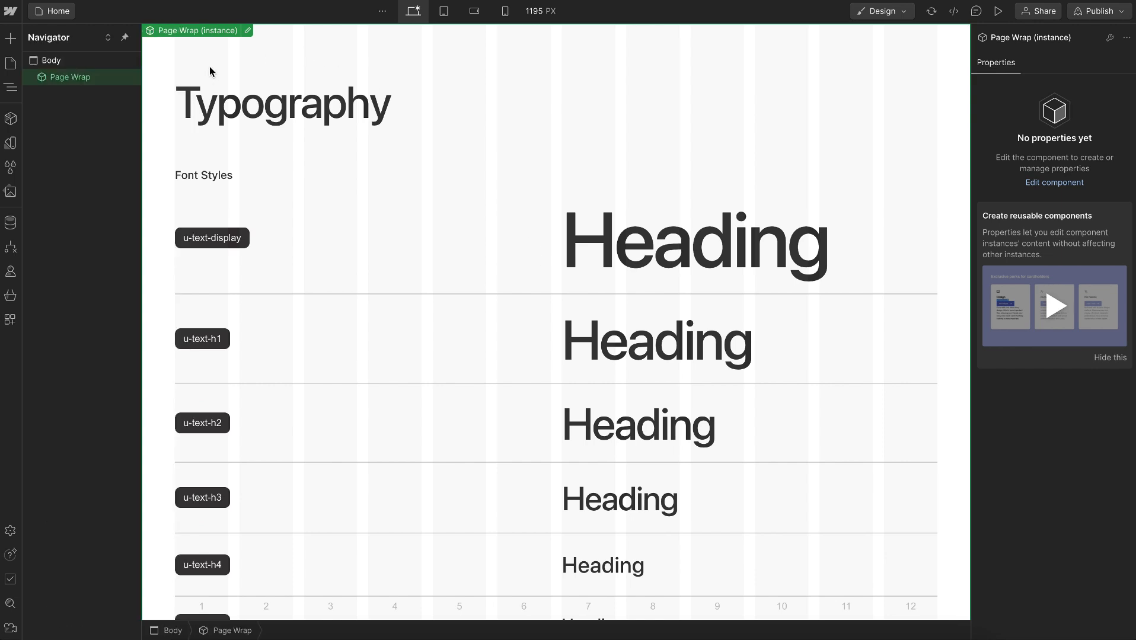
pyautogui.moveTo(187, 38)
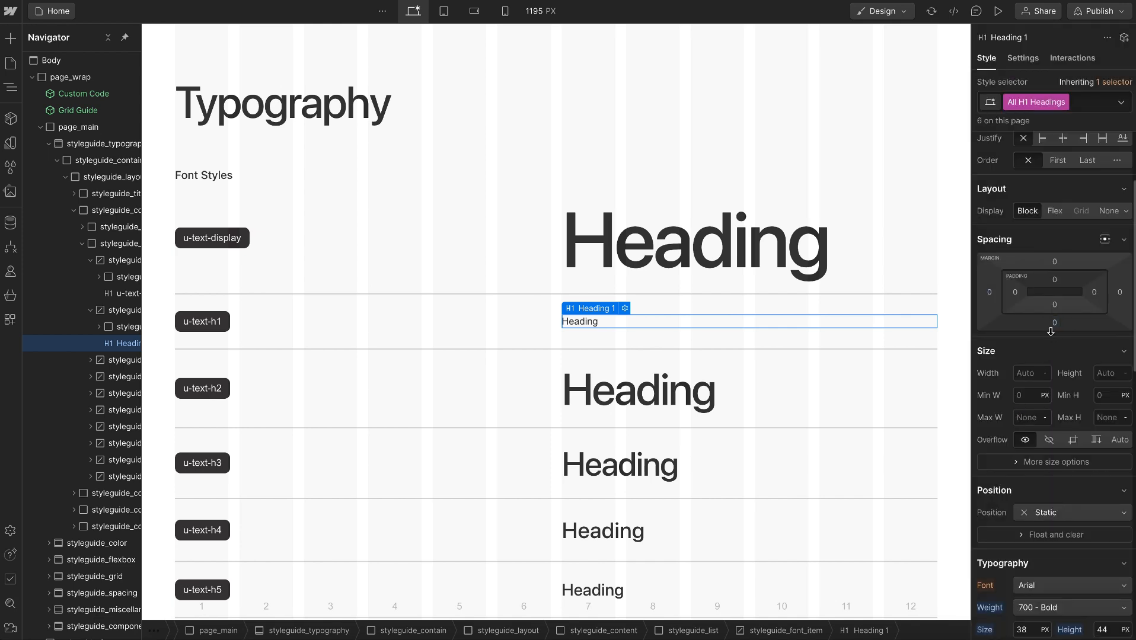
# Reset the H1 tag's bold weight and 38px size, then select the u-text-h2 heading.
pyautogui.scroll(-3)
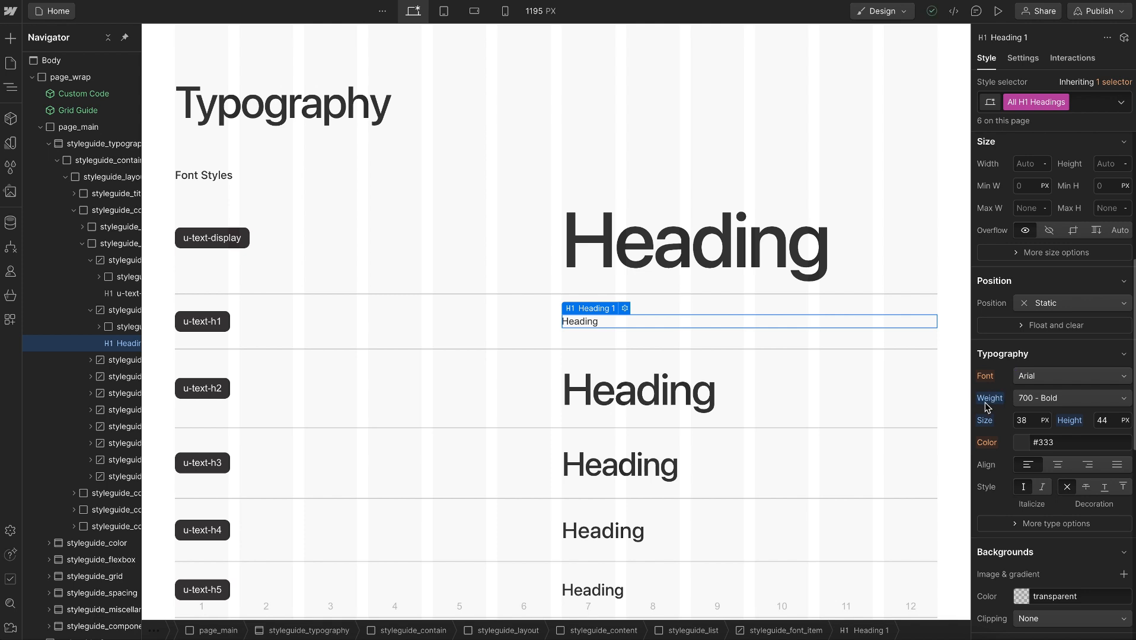
pyautogui.click(1071, 398)
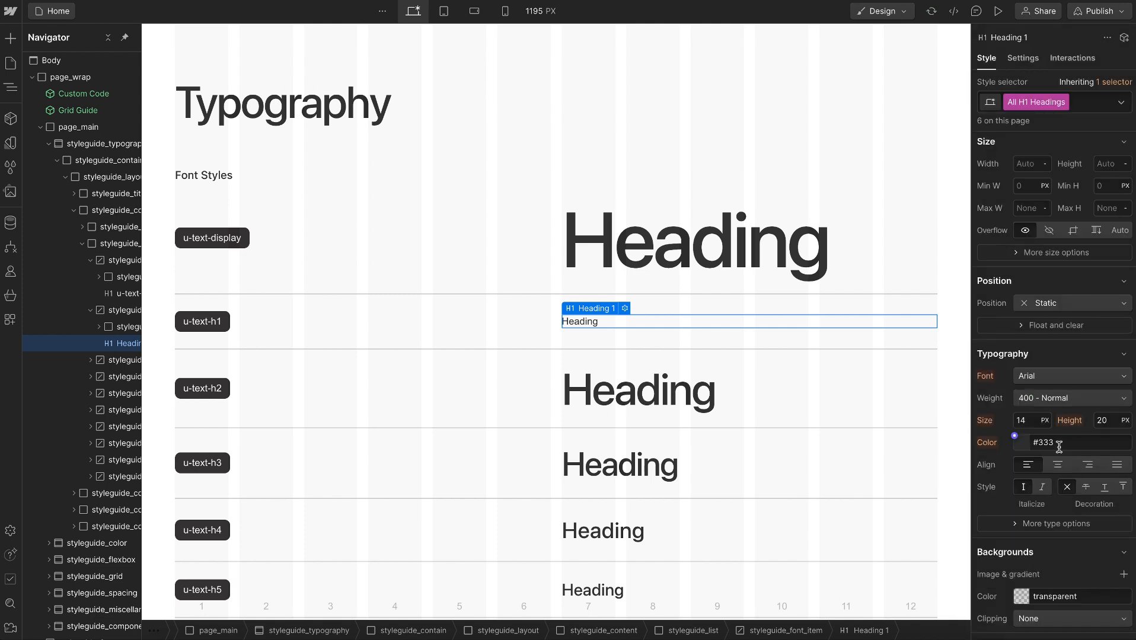
pyautogui.click(637, 389)
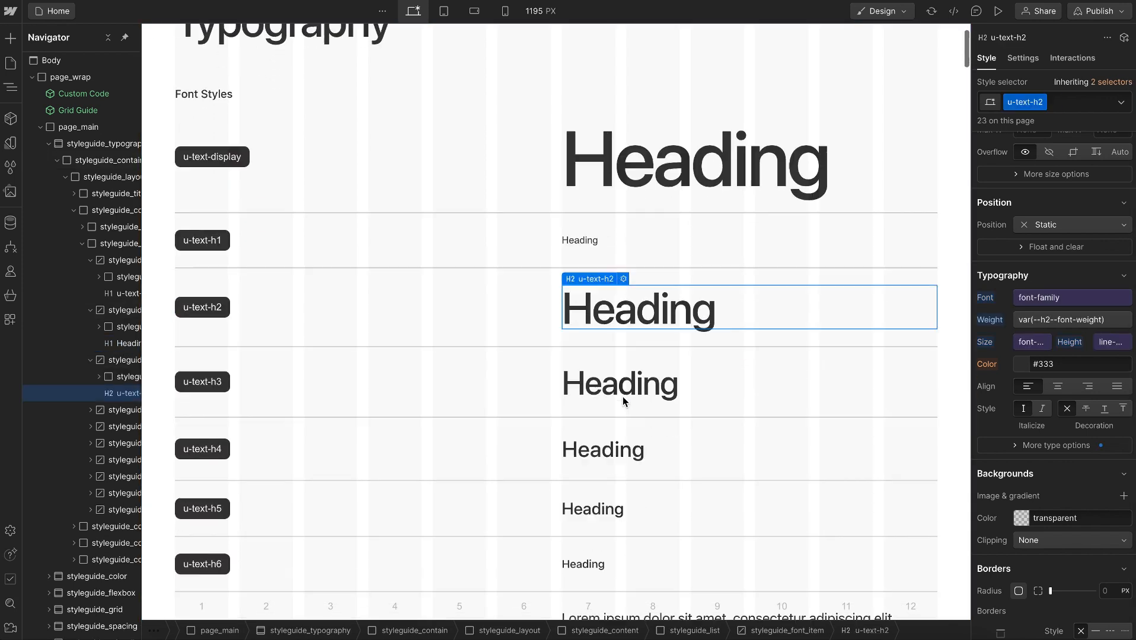
pyautogui.scroll(-3)
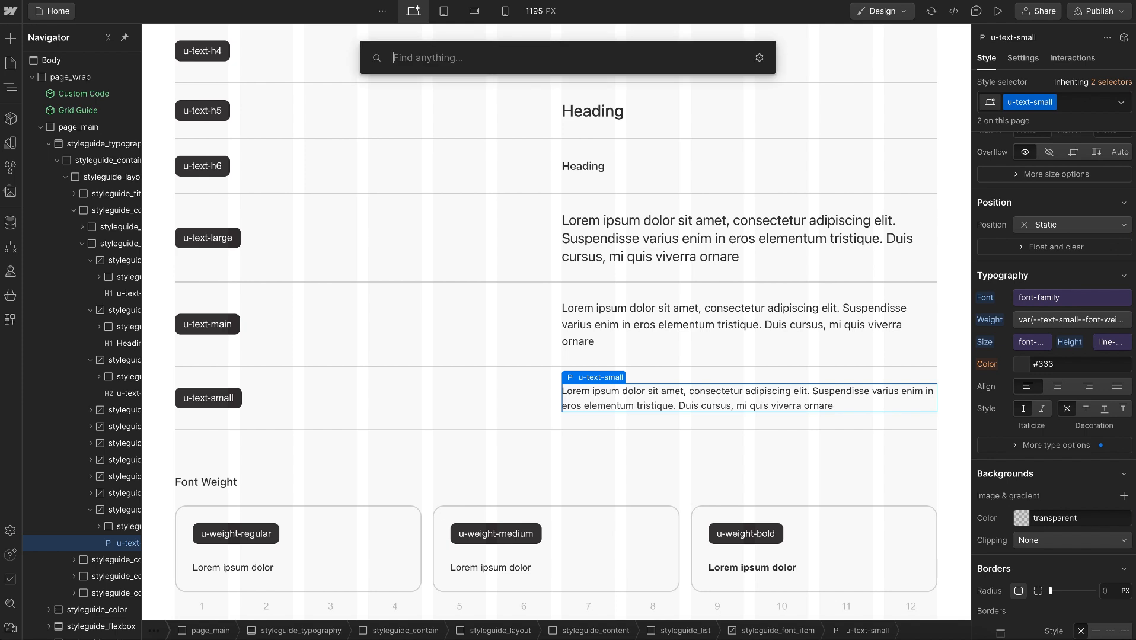
# Insert a Link Block below the u-text-small sample and target the All Links tag style.
pyautogui.write('lin')
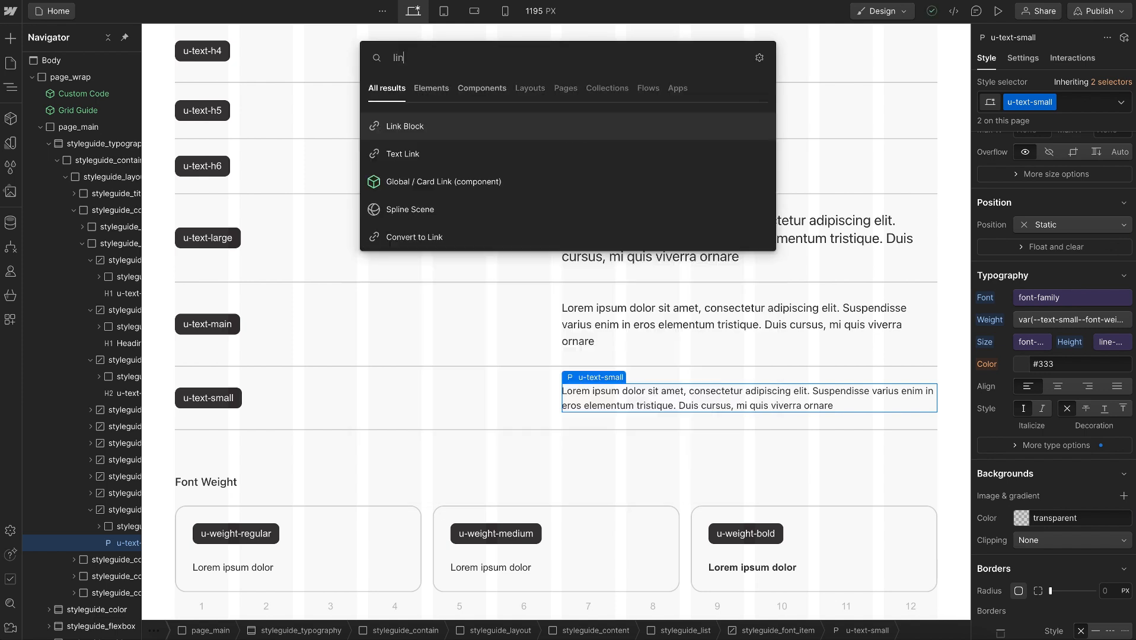
pyautogui.click(405, 125)
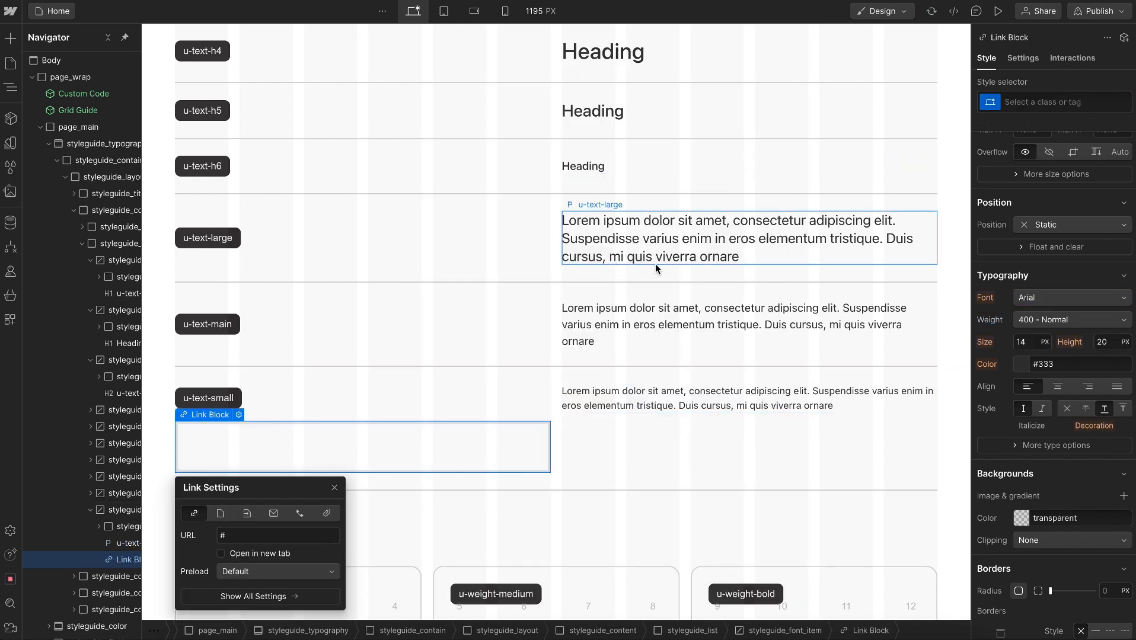
pyautogui.click(1053, 101)
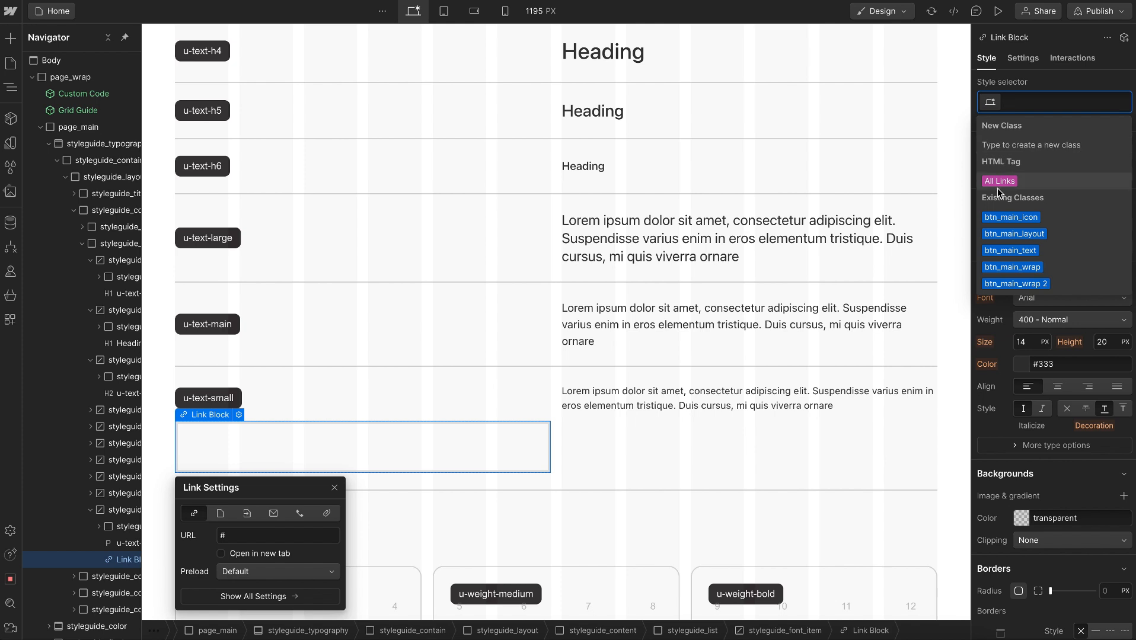
pyautogui.click(998, 181)
pyautogui.write('image')
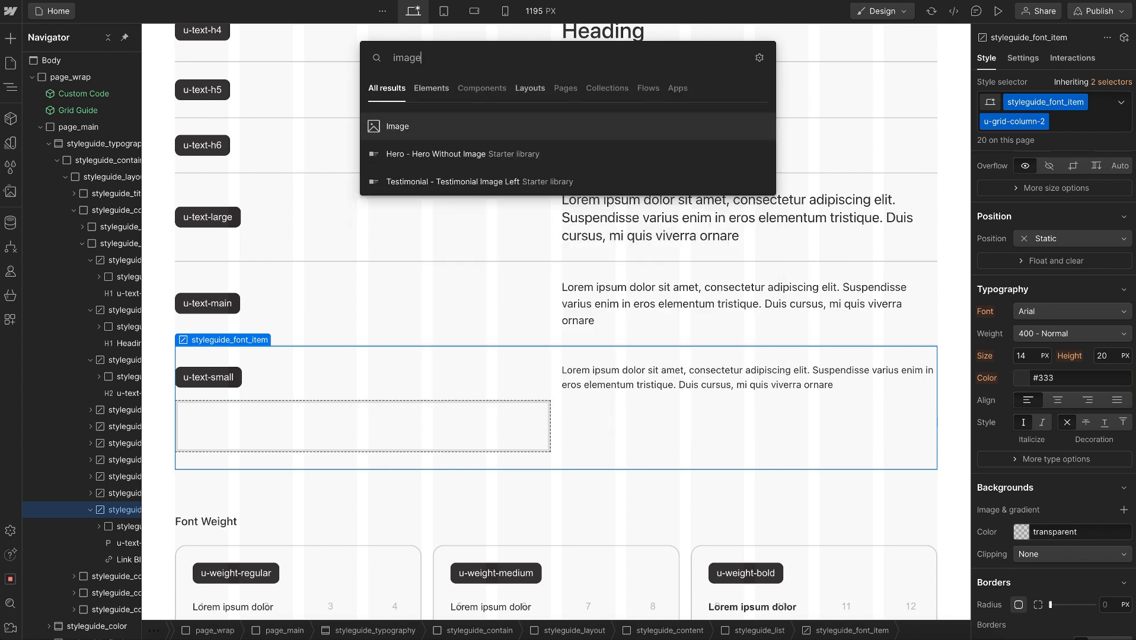
# Insert an Image beside the Link Block and select its styleguide_font_item row.
pyautogui.click(397, 127)
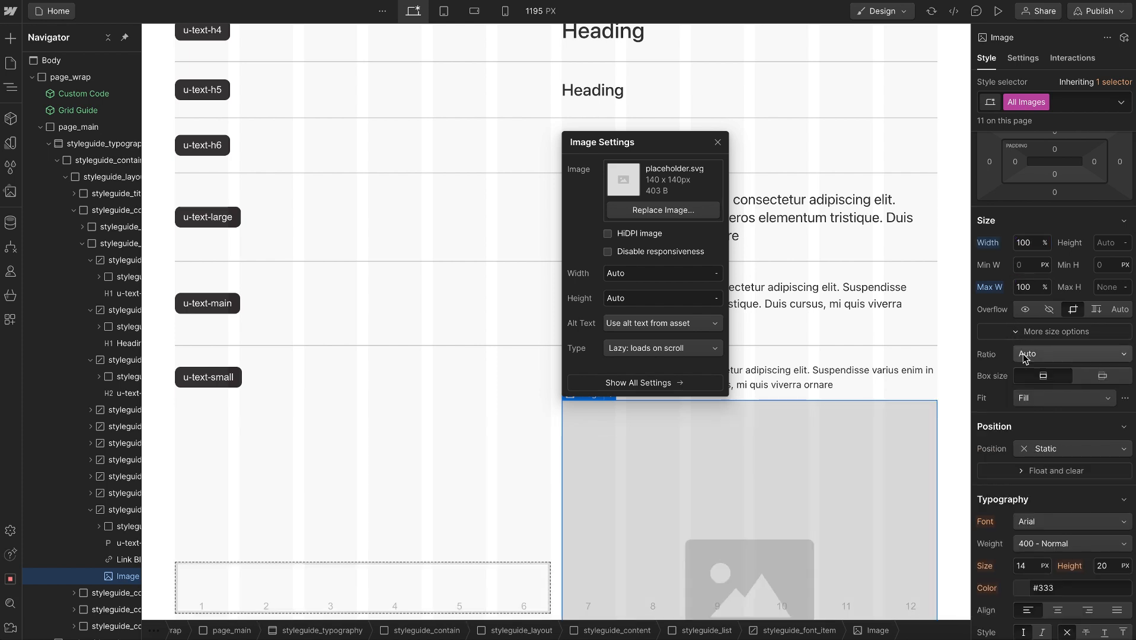
pyautogui.click(1061, 398)
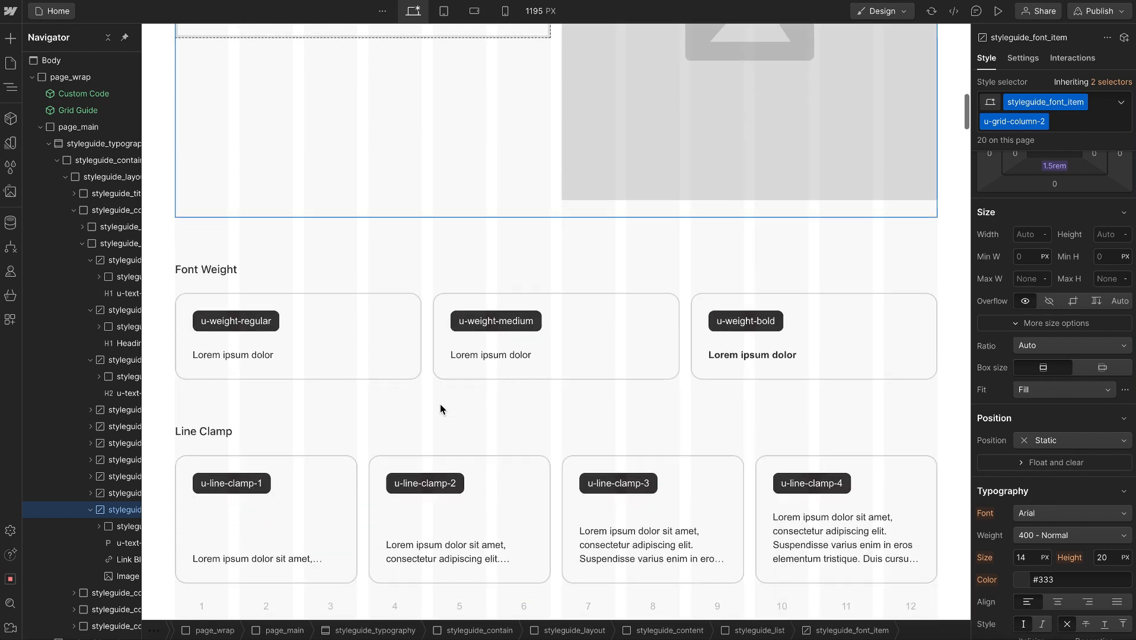
pyautogui.scroll(-3)
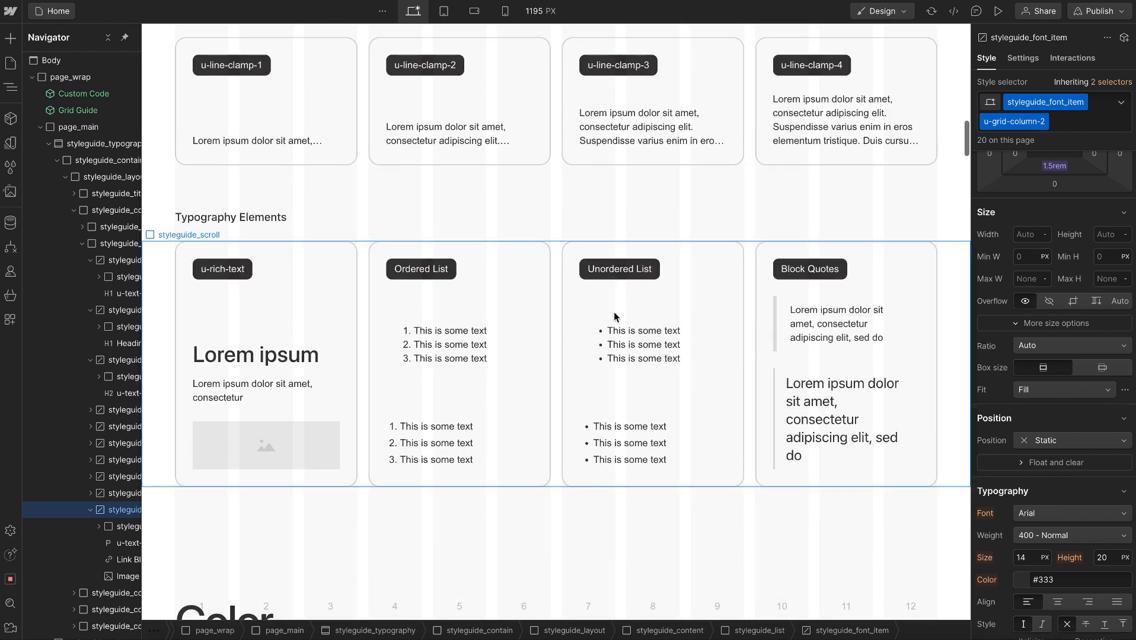
# Reset the plain Unordered List sample's tag styles so bullets disappear, then select Body.
pyautogui.click(641, 343)
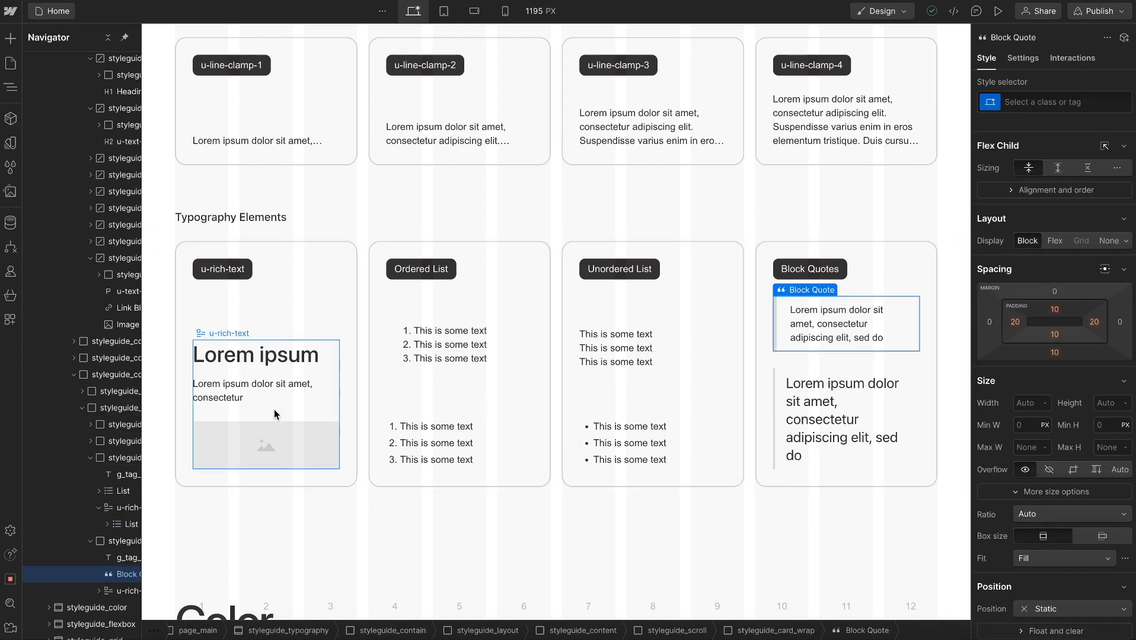
pyautogui.click(50, 60)
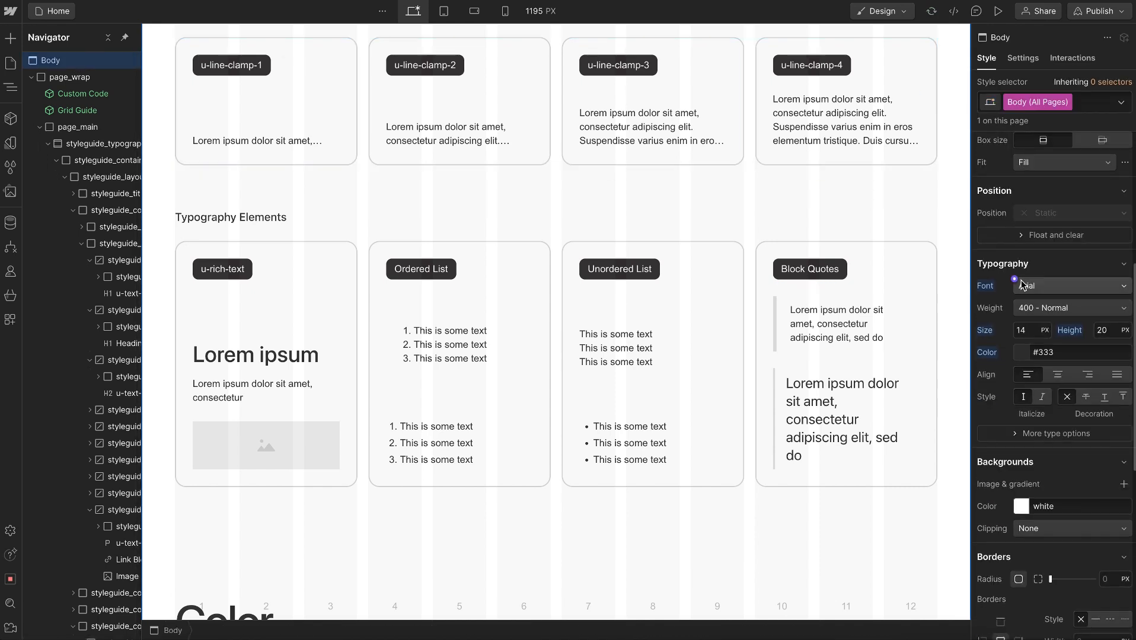
# Link Body's font family to the font-family variable and expand More type options.
pyautogui.click(1071, 285)
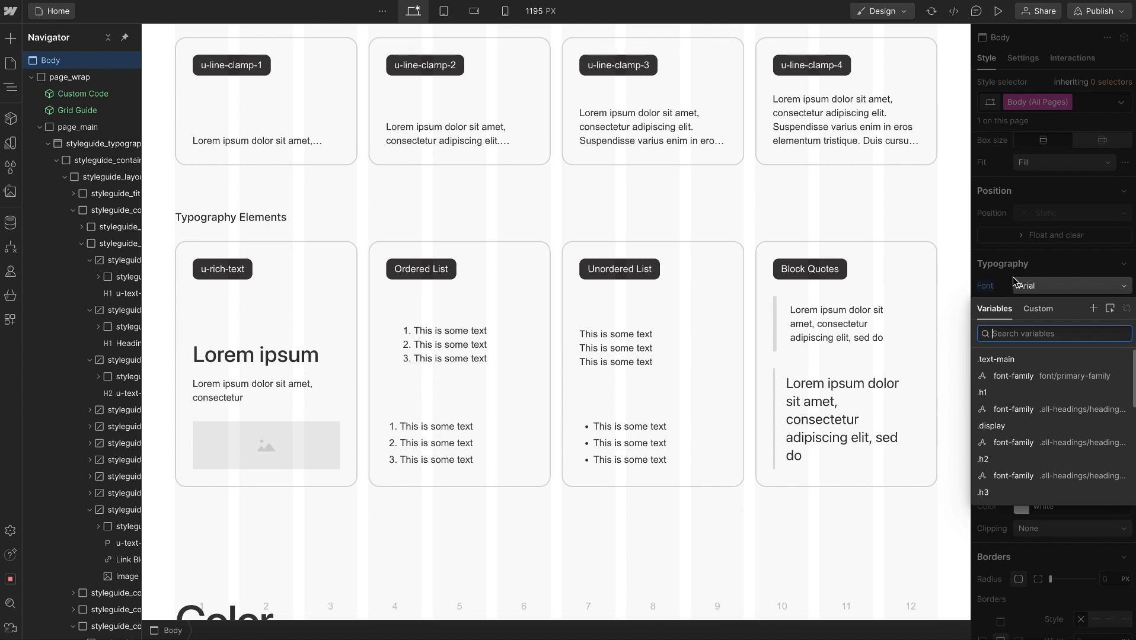
pyautogui.click(1013, 376)
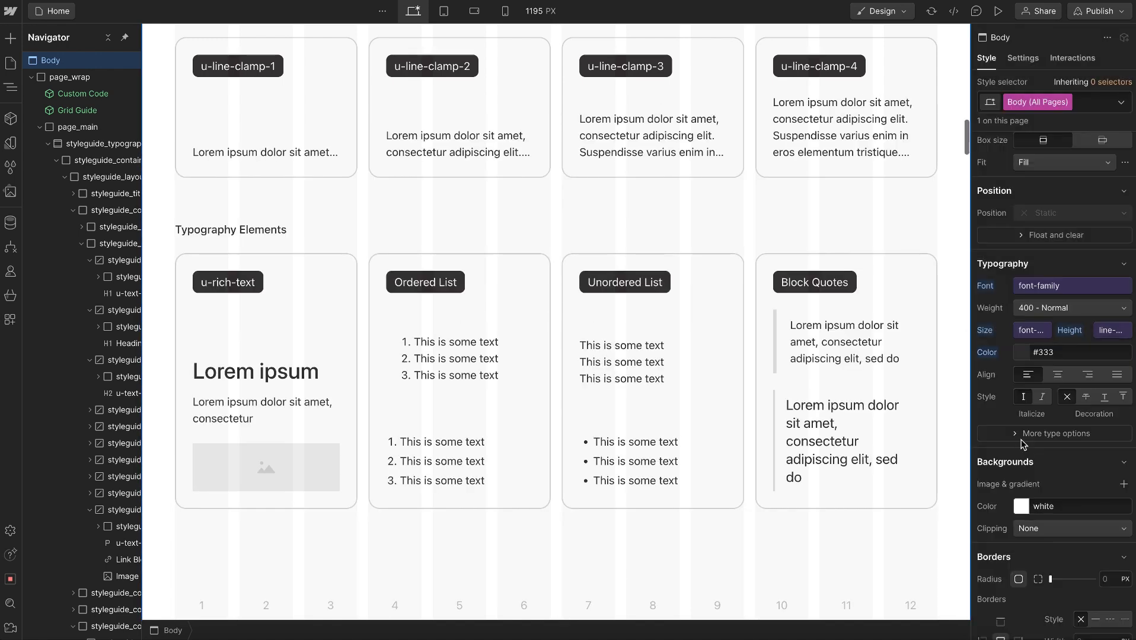
pyautogui.click(1057, 434)
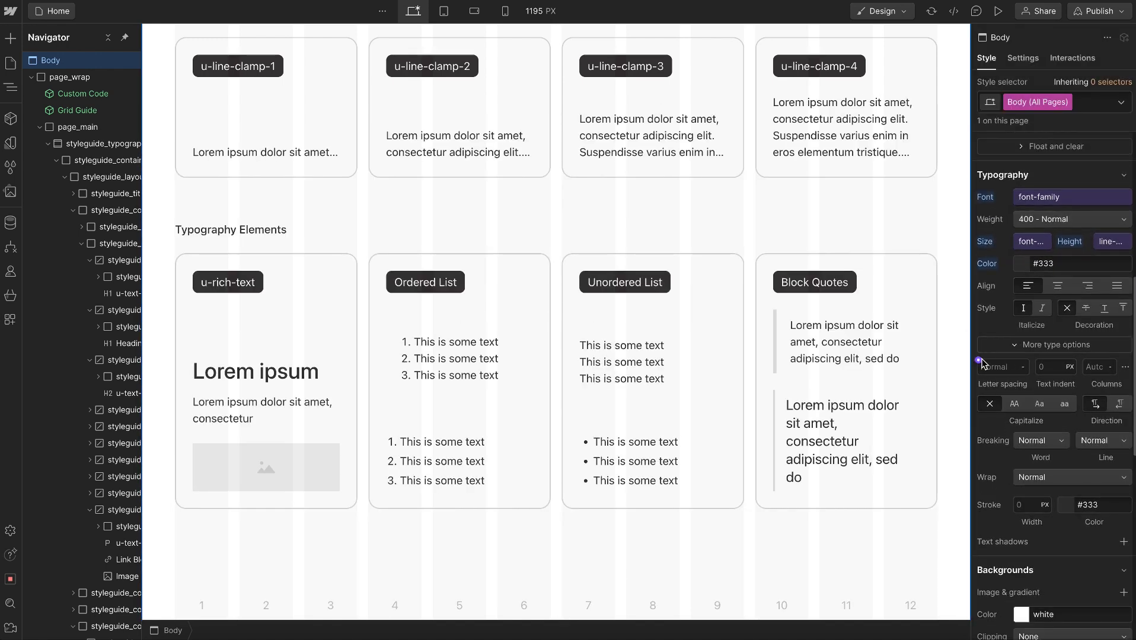
# Search Body's colour variables for 'theme', then select the Unordered List sample card.
pyautogui.click(1002, 367)
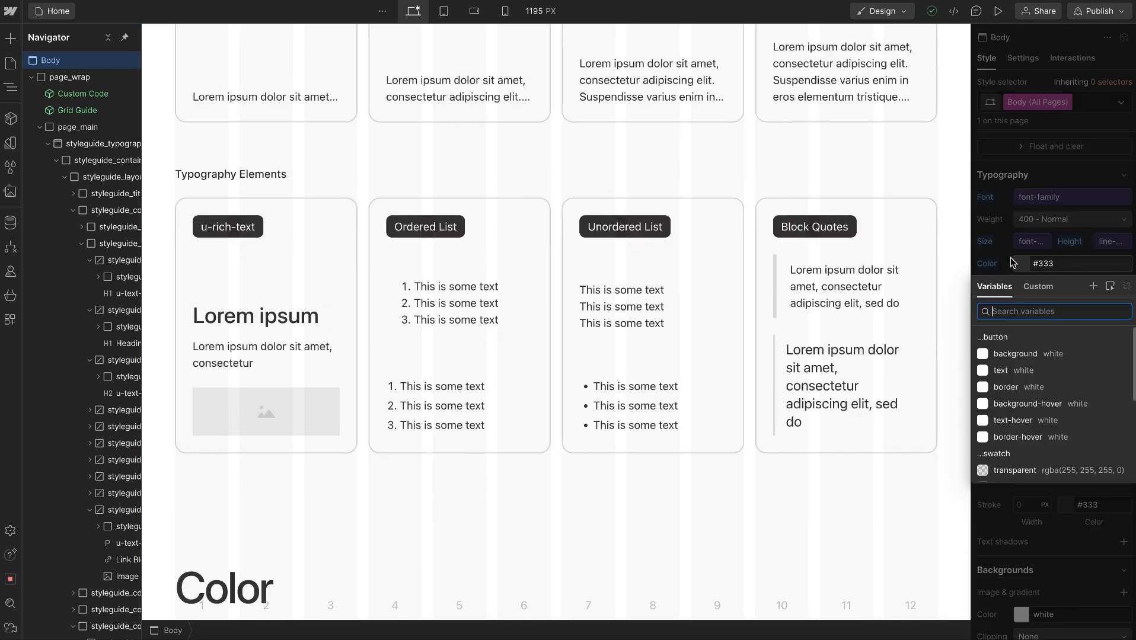
pyautogui.write('theme')
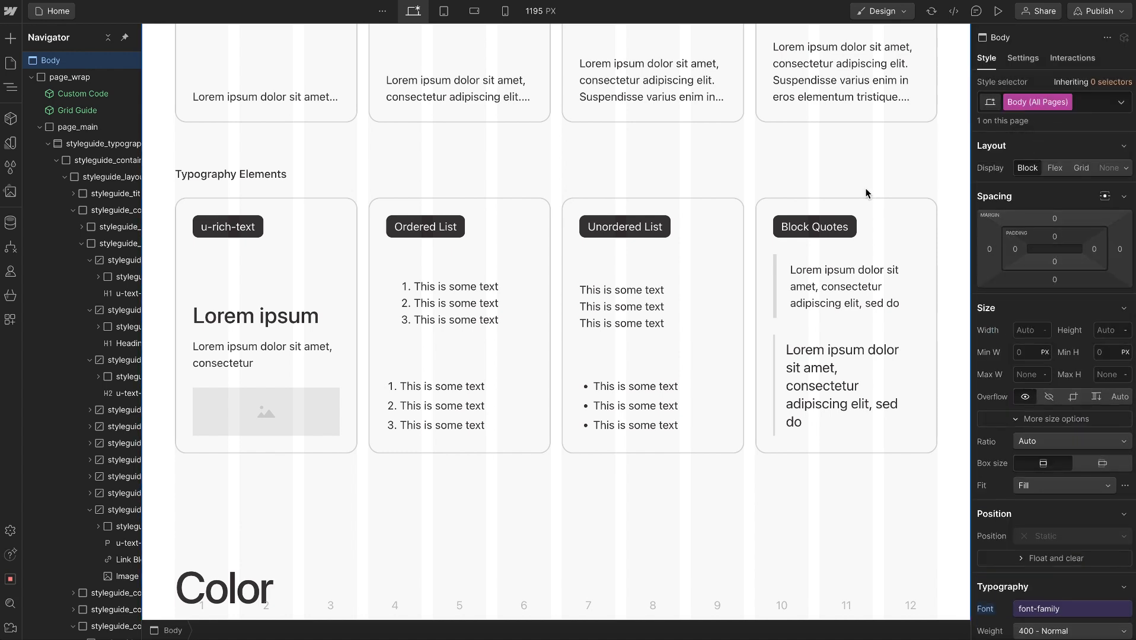
pyautogui.click(652, 227)
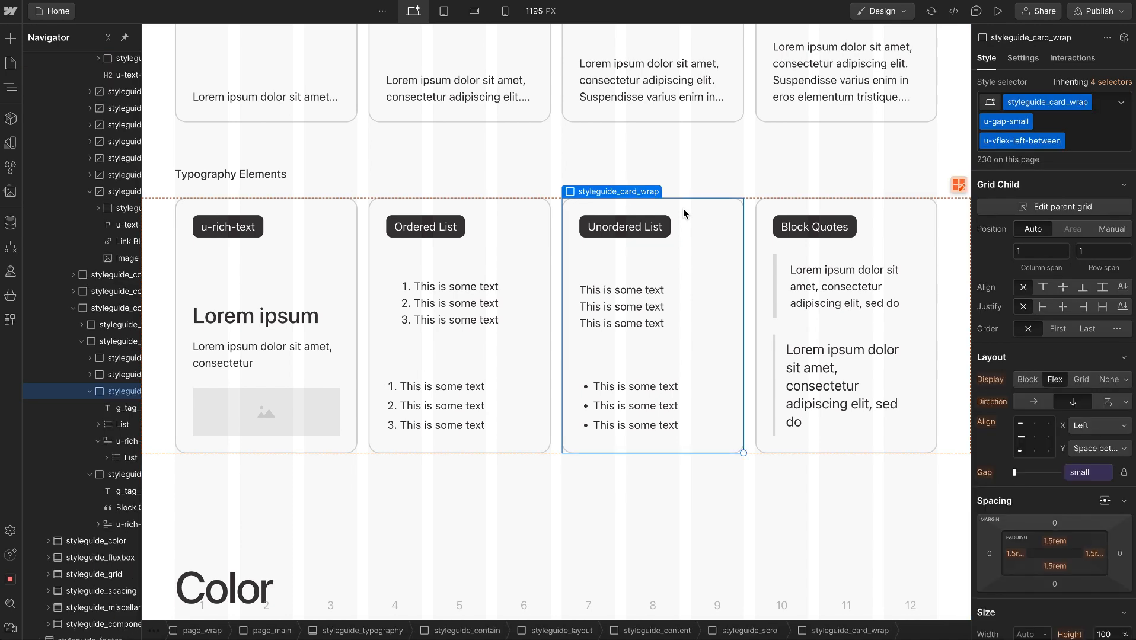